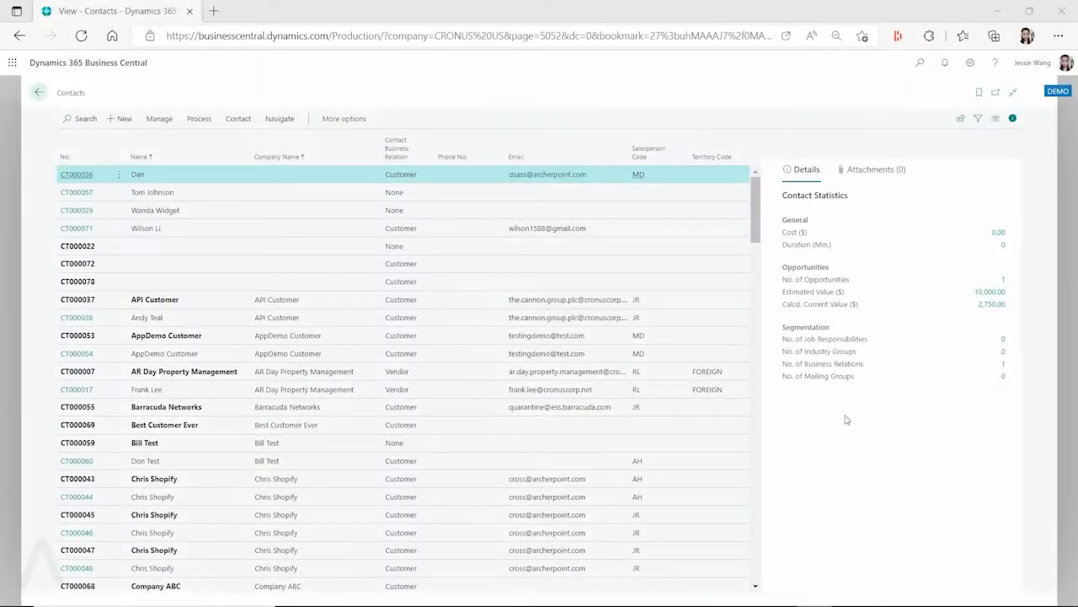
mouse_move(837, 419)
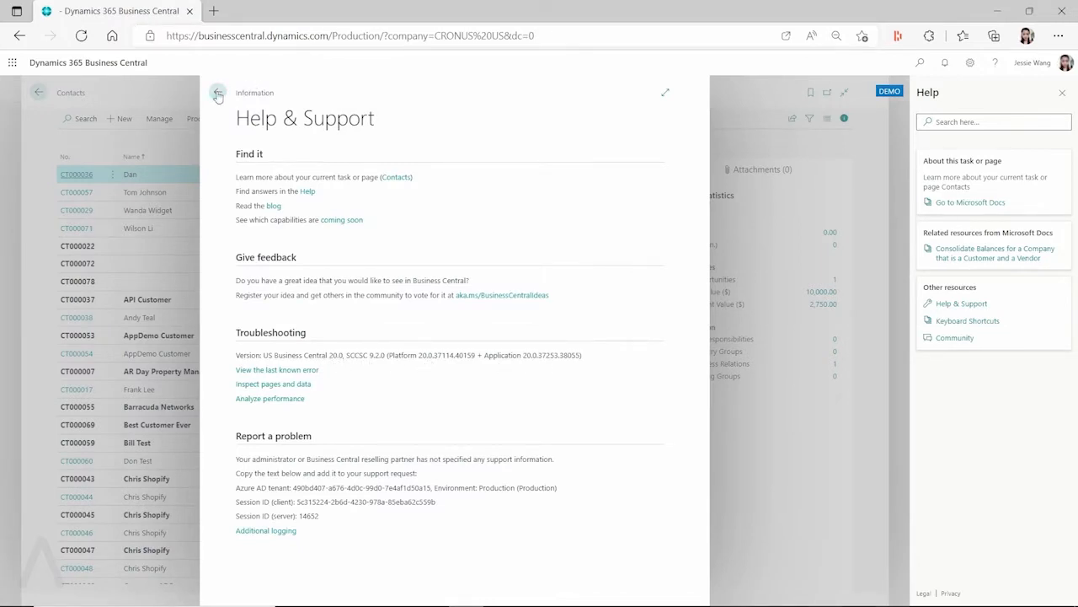
Step: Close the Help & Support page to get back to contact CT000036's card
click(217, 92)
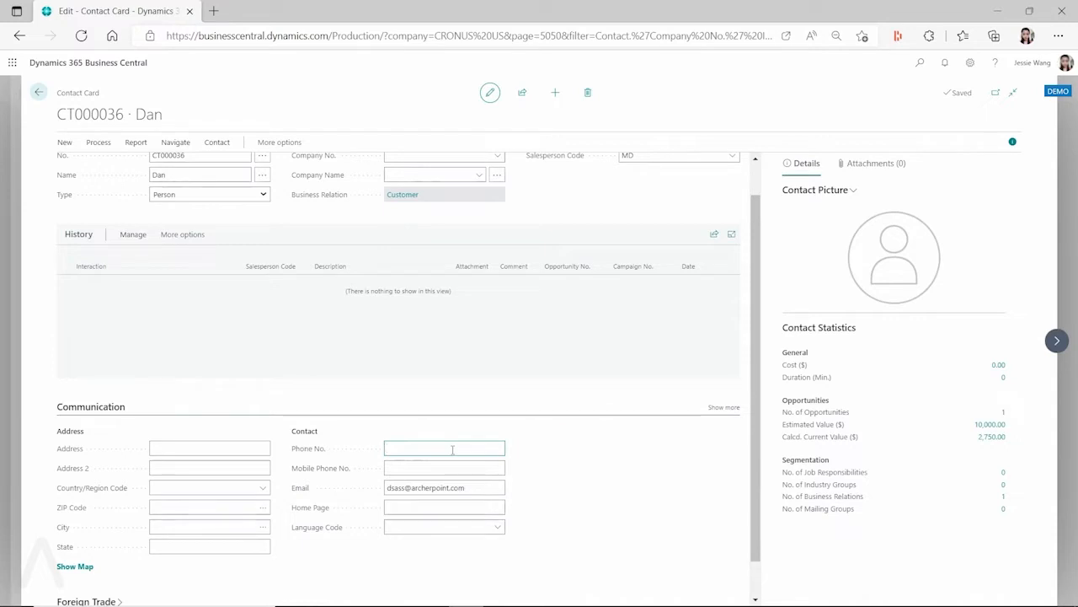
text(416-)
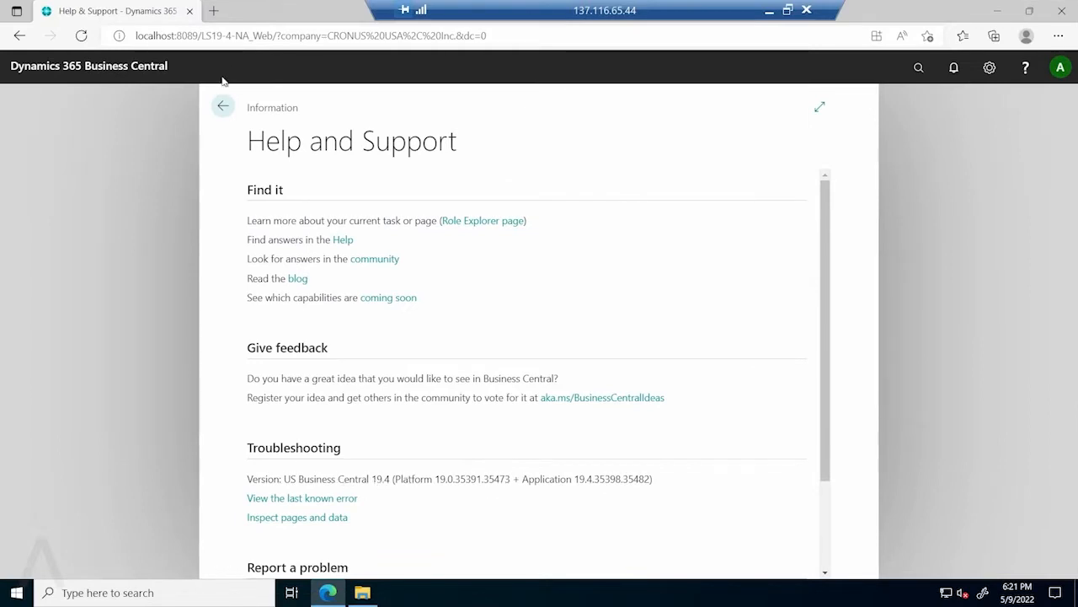
click(222, 105)
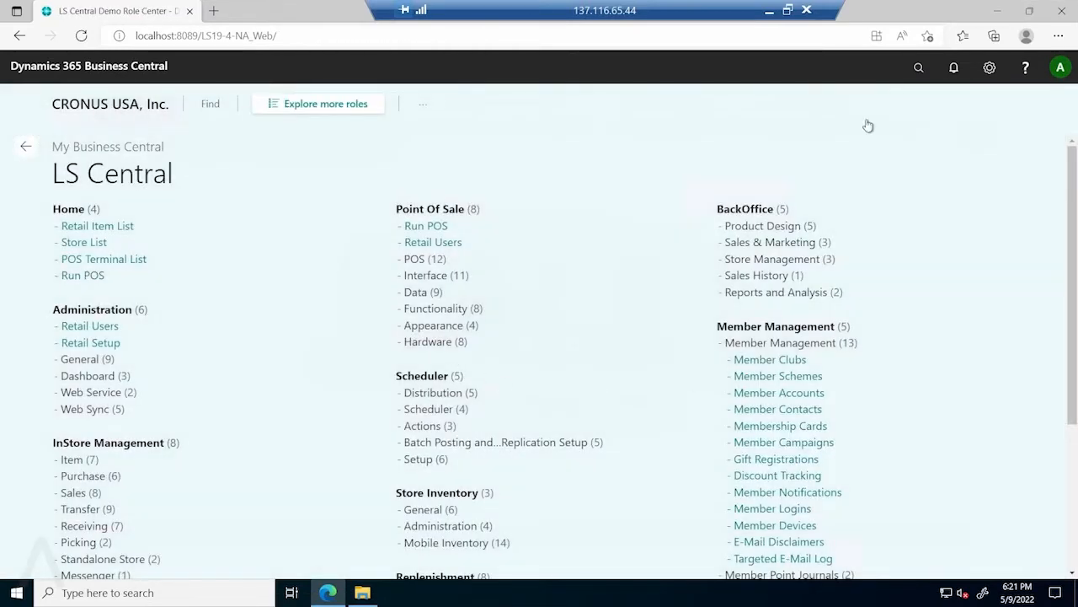
text(contact)
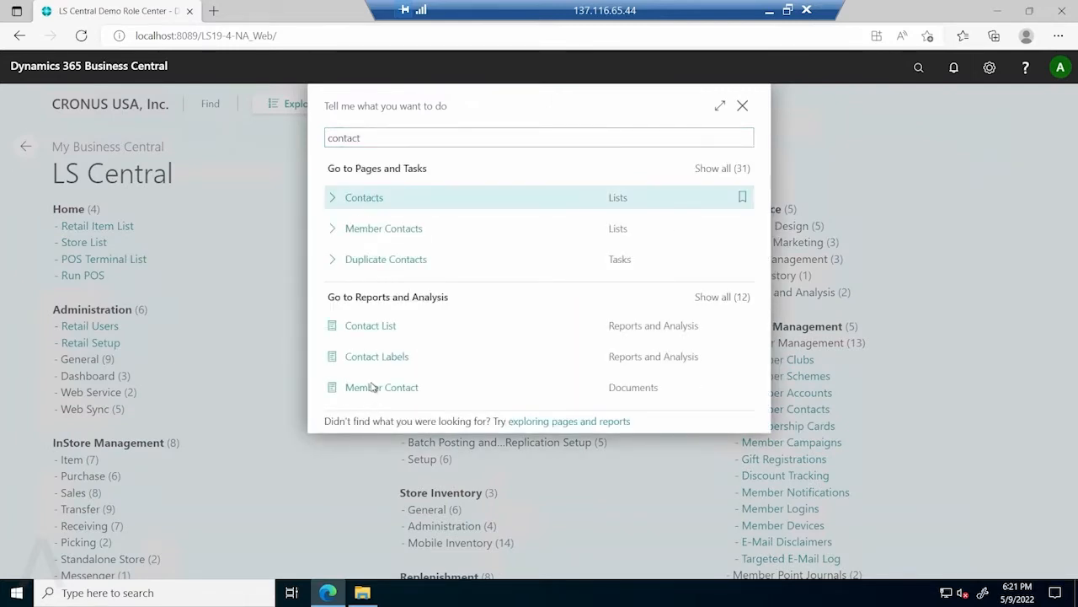
click(363, 196)
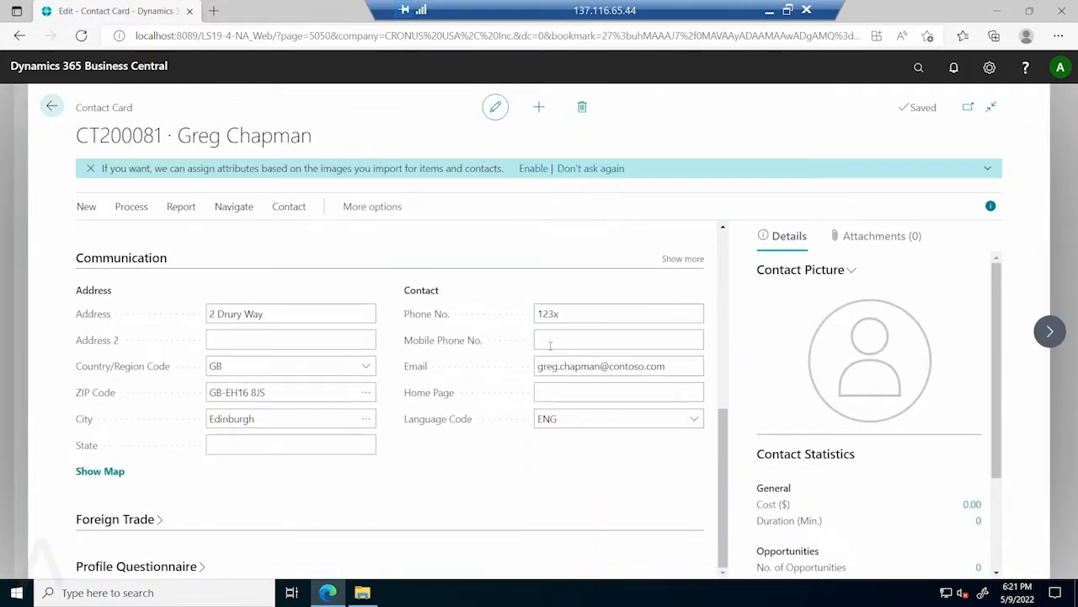
text(416-123-3456 ext. 111)
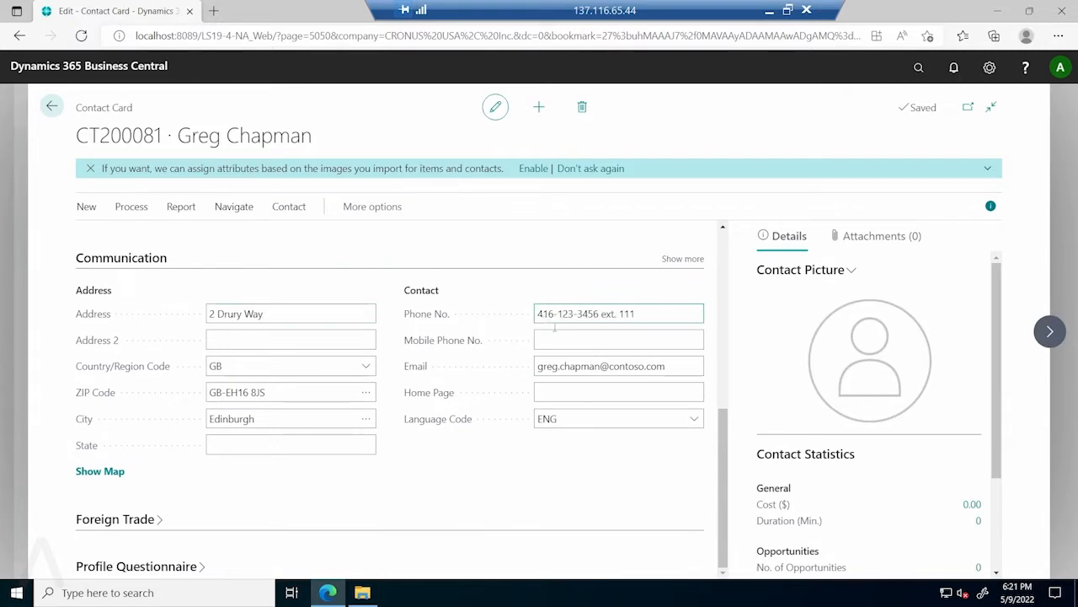
click(618, 339)
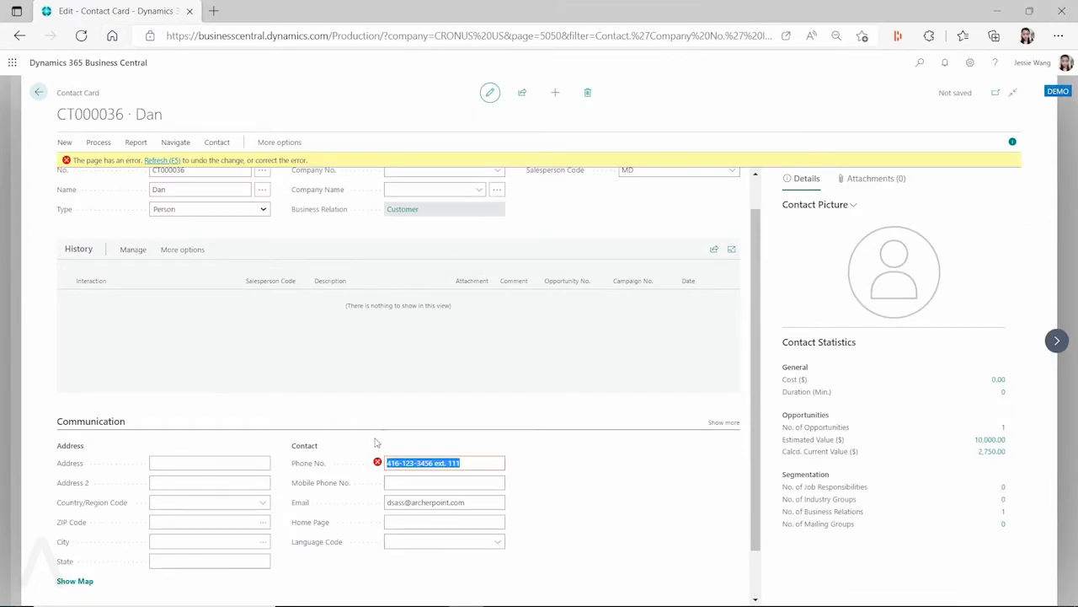
mouse_move(174, 209)
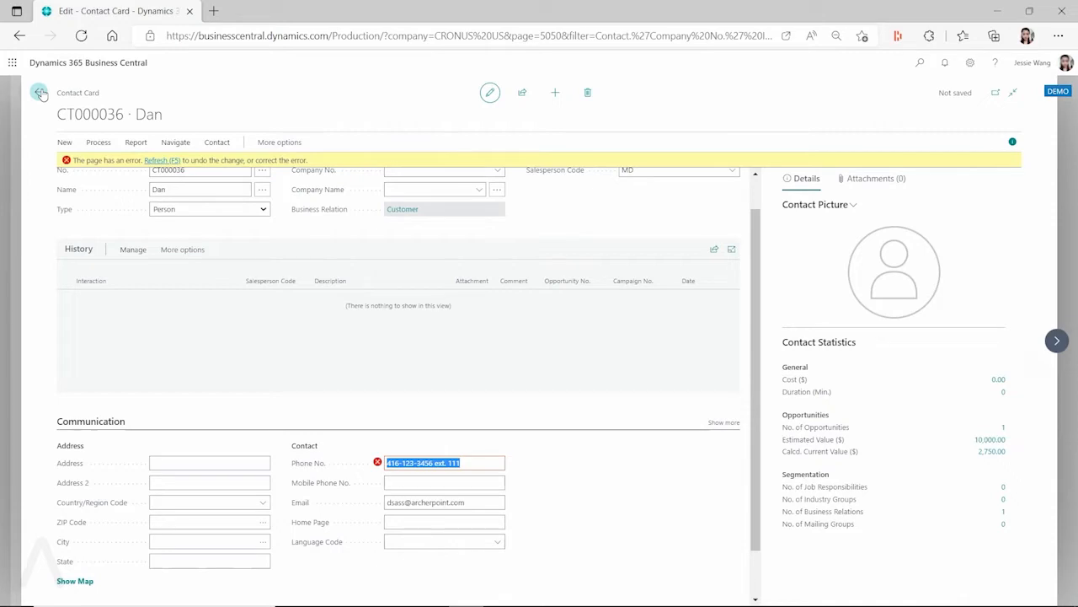
Step: Leave CT000036's card and discard its rejected phone number change
click(38, 92)
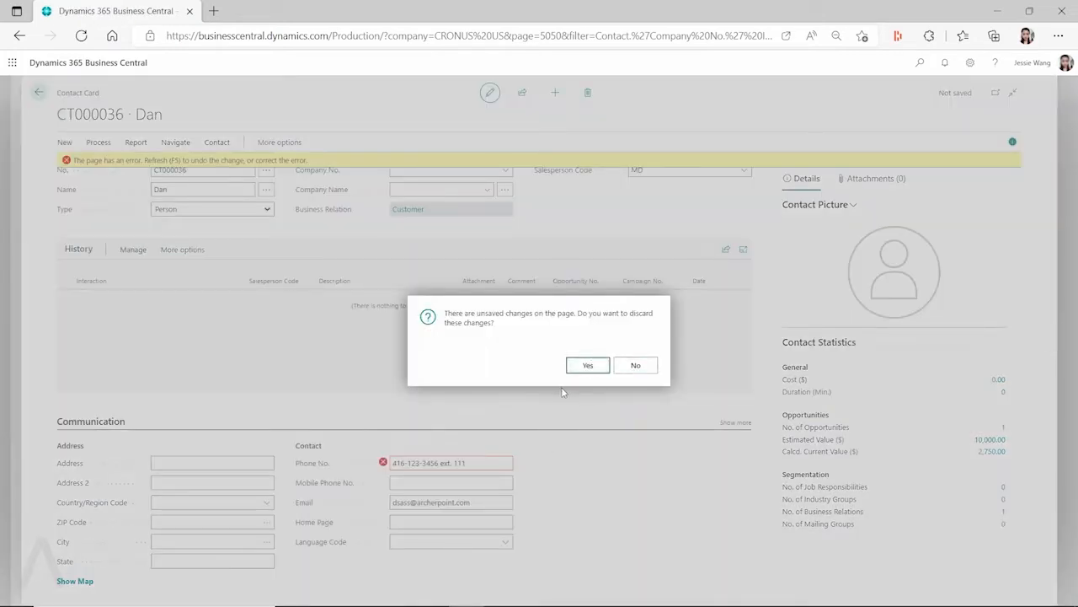
click(587, 365)
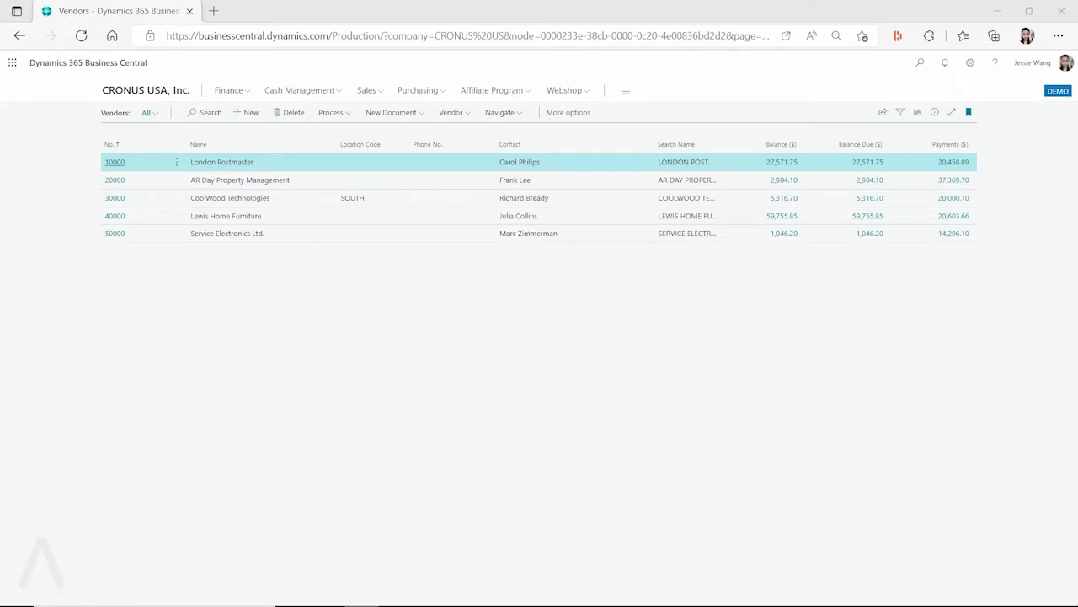
mouse_move(93, 164)
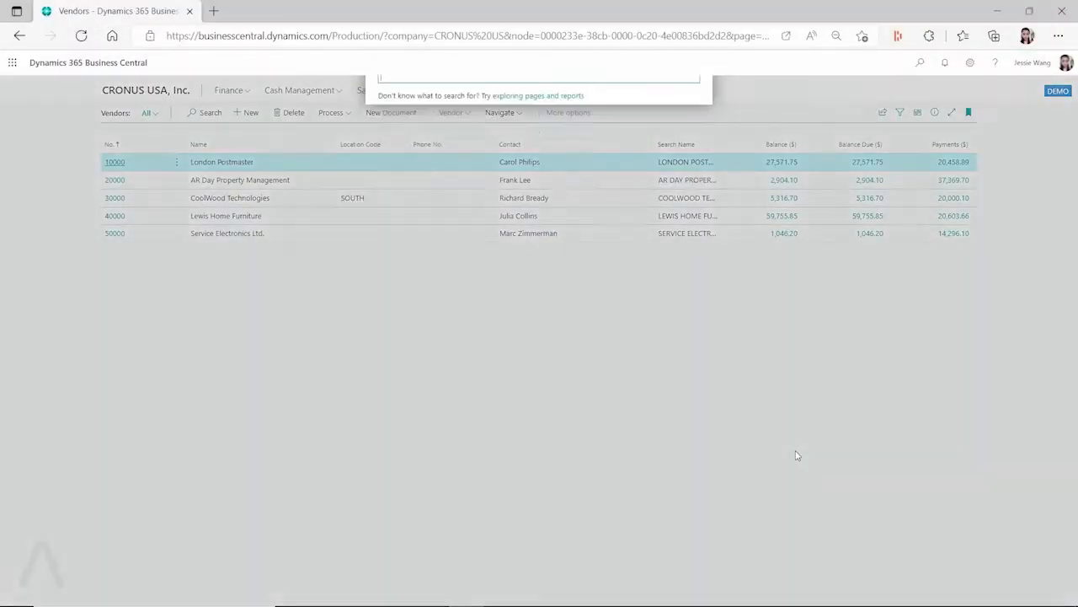
Step: Search Tell Me for 'configur' and open Configuration Packages
text(configur)
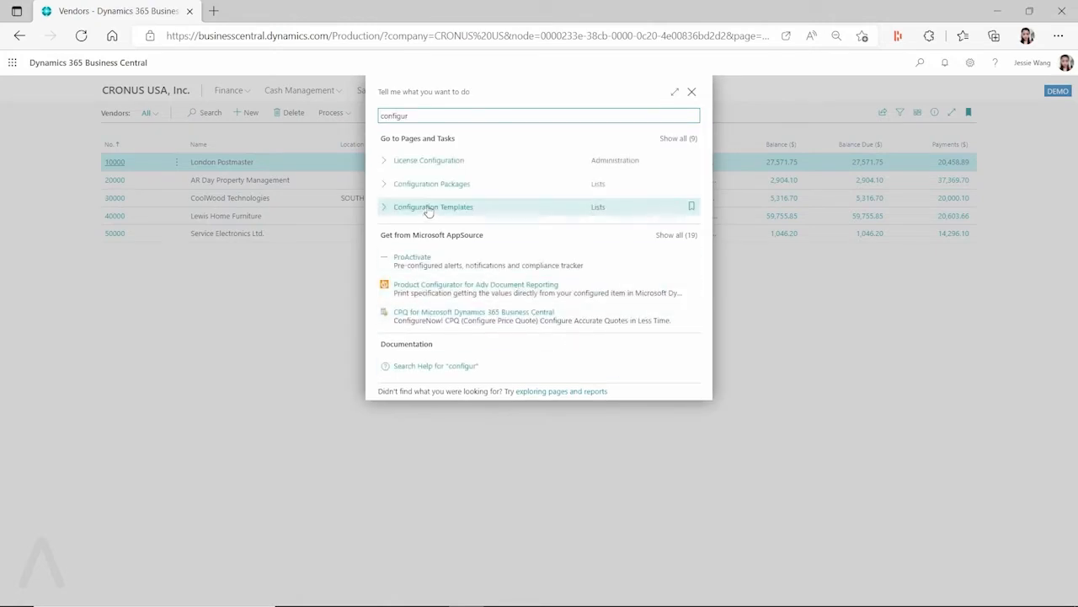
click(430, 184)
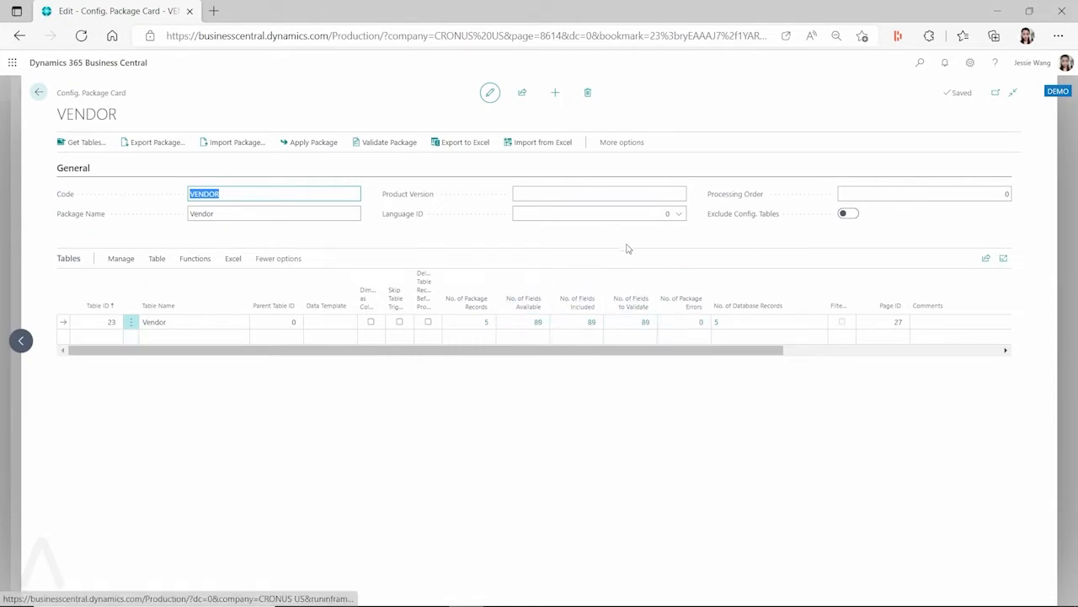
Step: Import the vendor Excel file into VENDOR, overwrite its 5 records, and apply the package
click(542, 142)
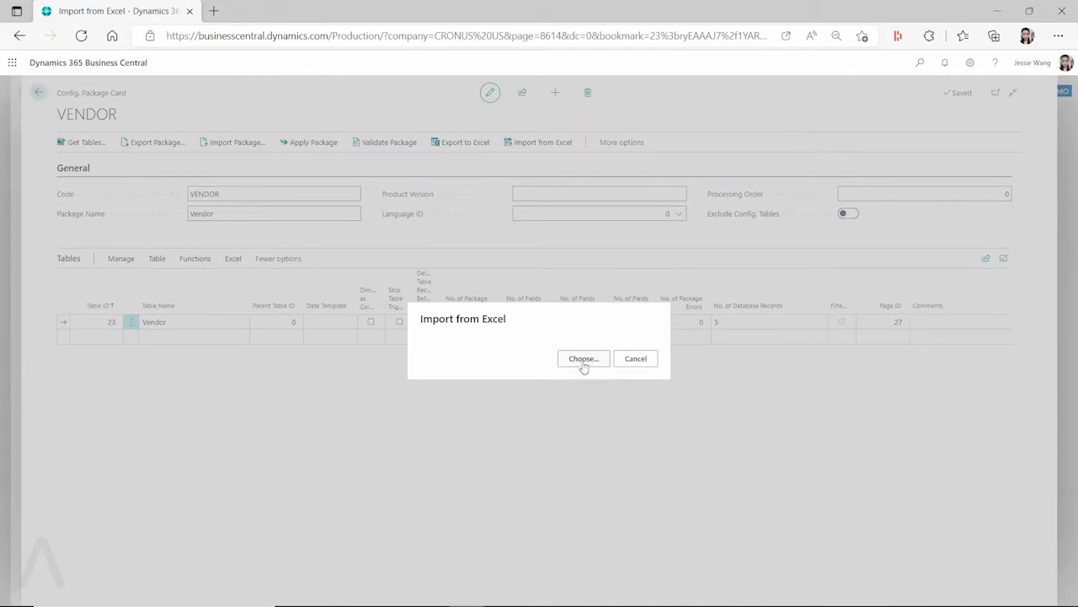
click(582, 358)
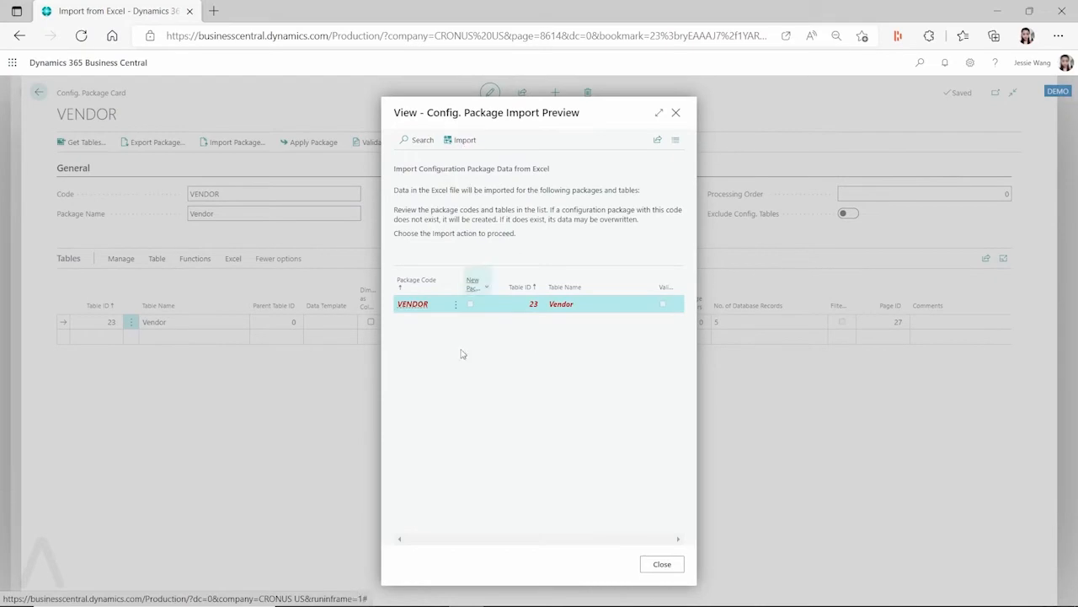
click(460, 140)
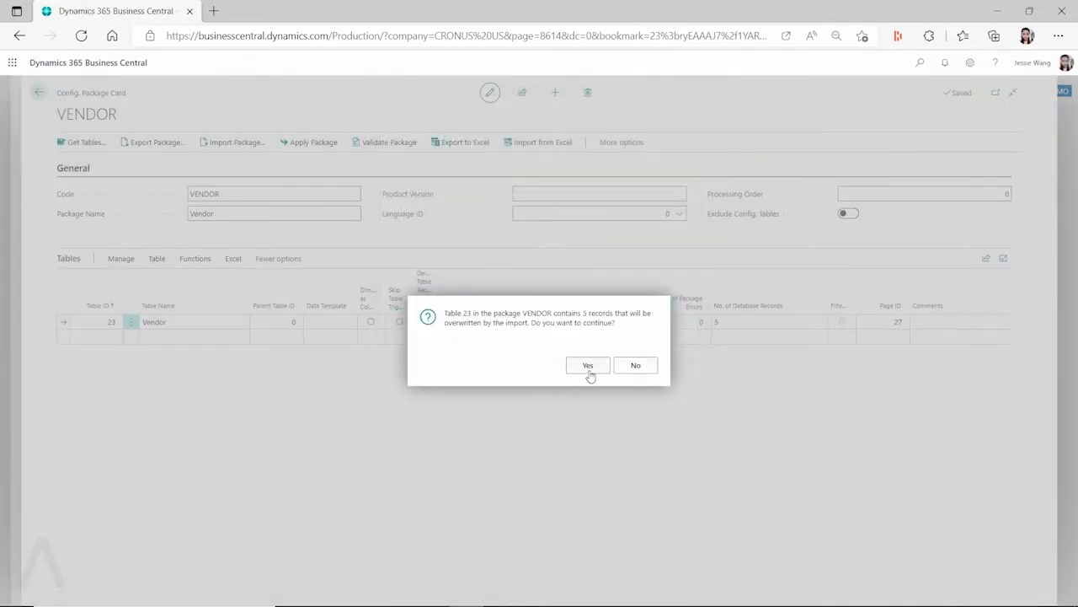
click(587, 365)
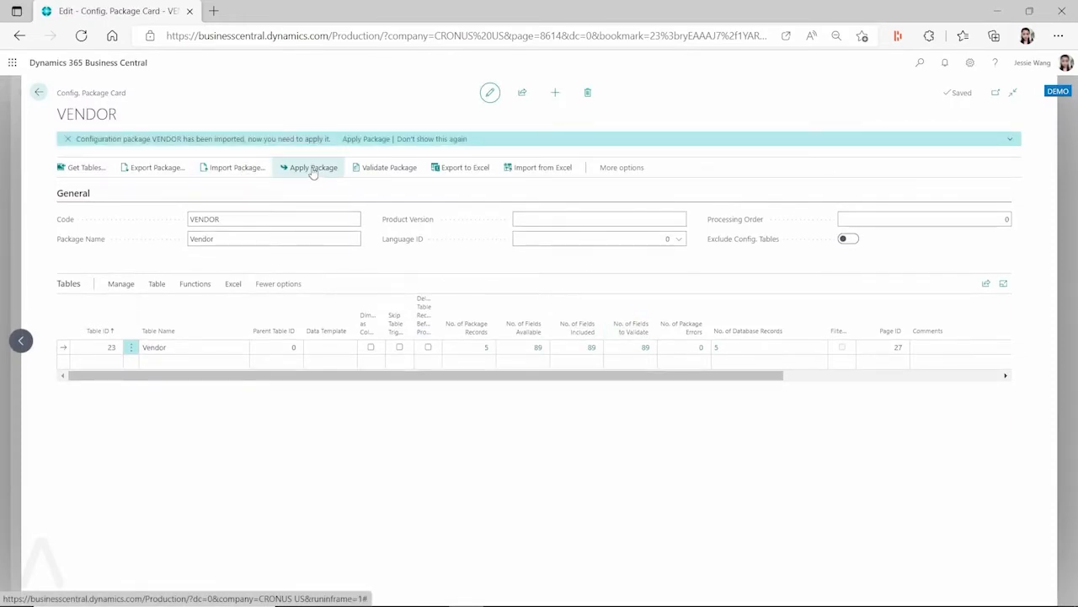
click(313, 166)
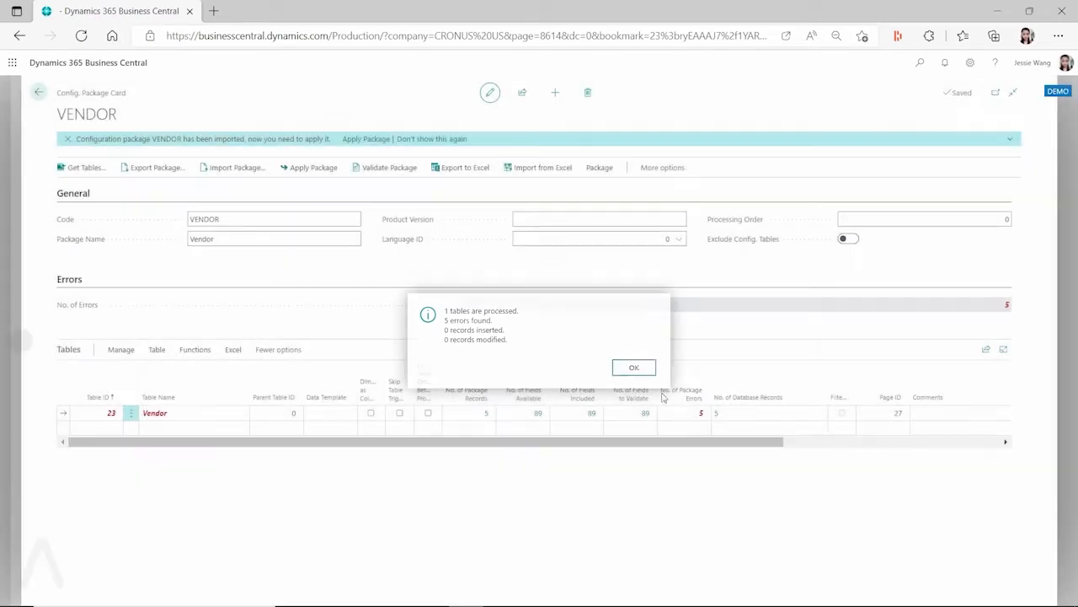
click(634, 366)
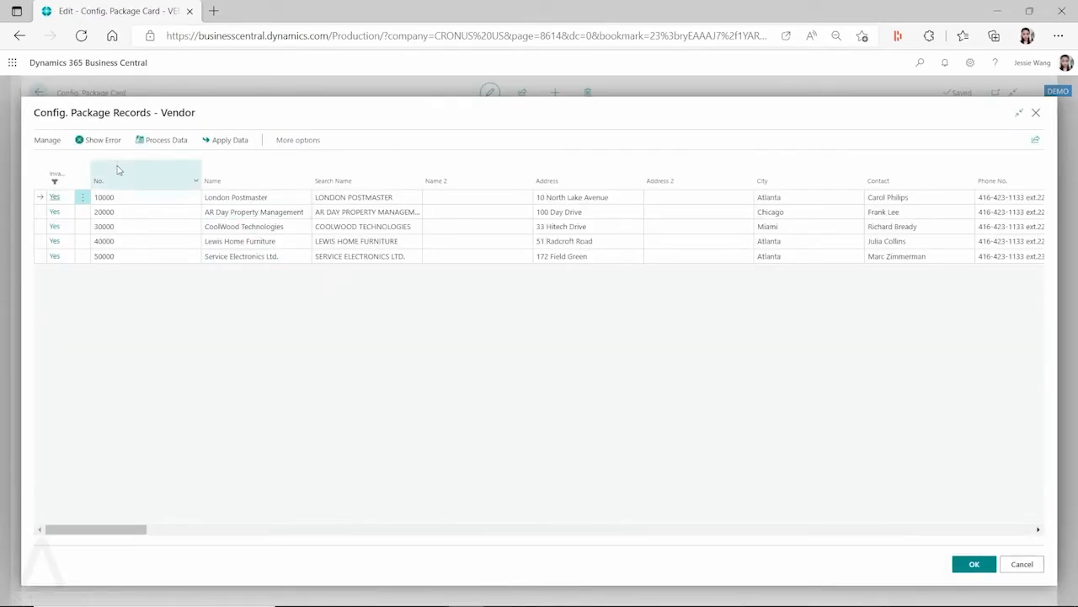
Step: Show the vendor record errors saying phone numbers must not contain letters
click(97, 140)
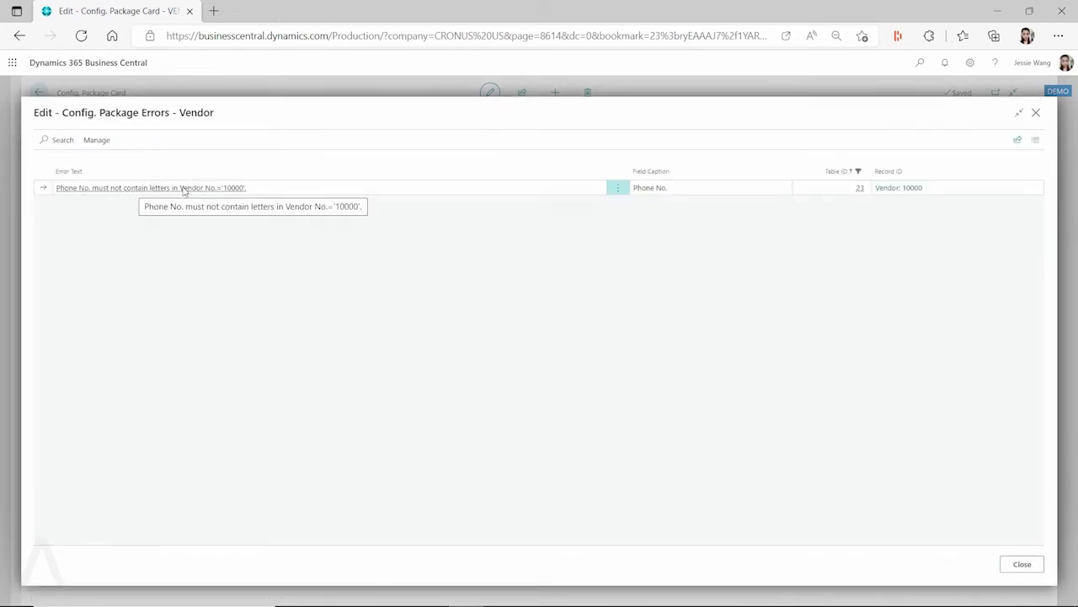
mouse_move(649, 473)
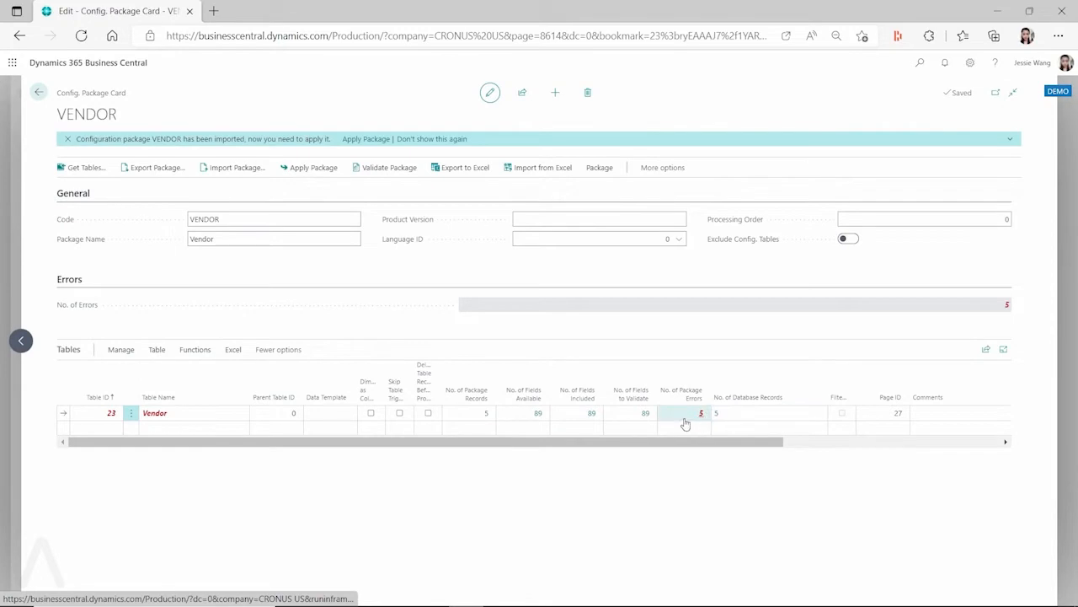
click(920, 63)
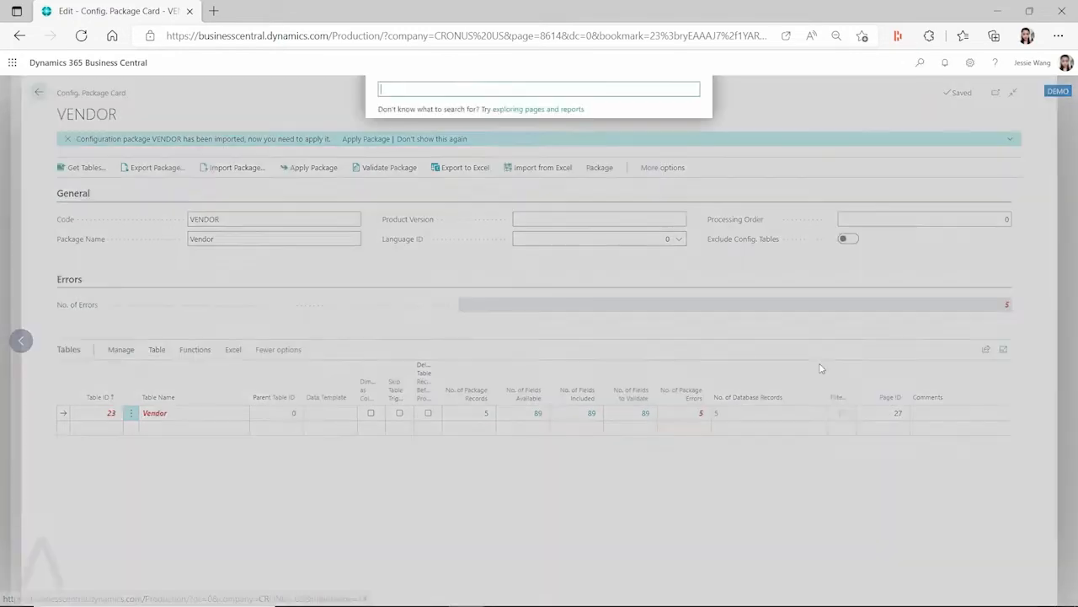
Step: Open the Vendor table's 89 fields marked for validation in the VENDOR package
text(vendor)
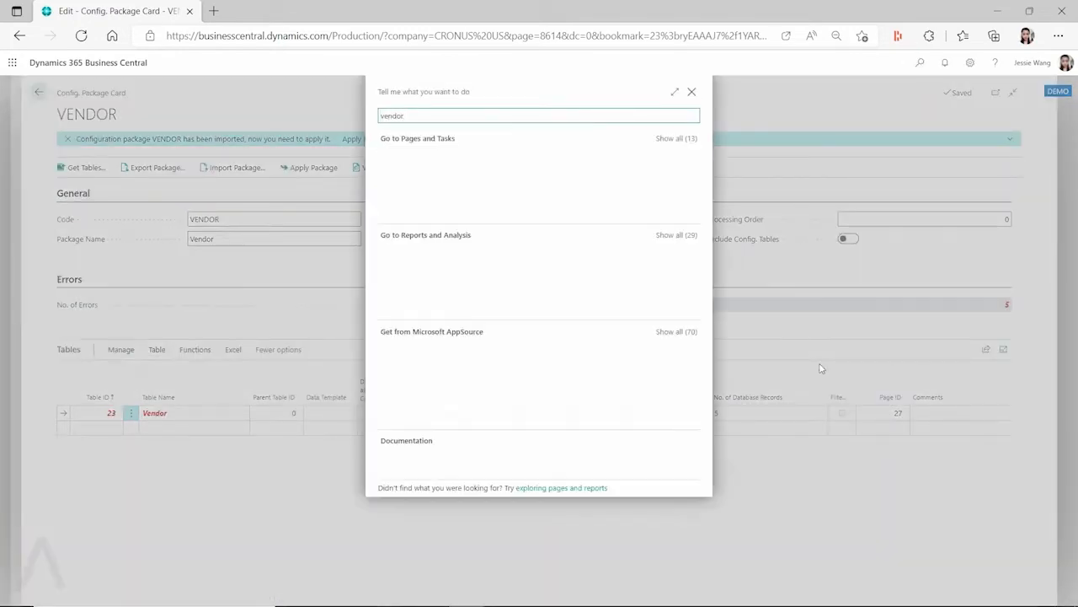
text(vendor)
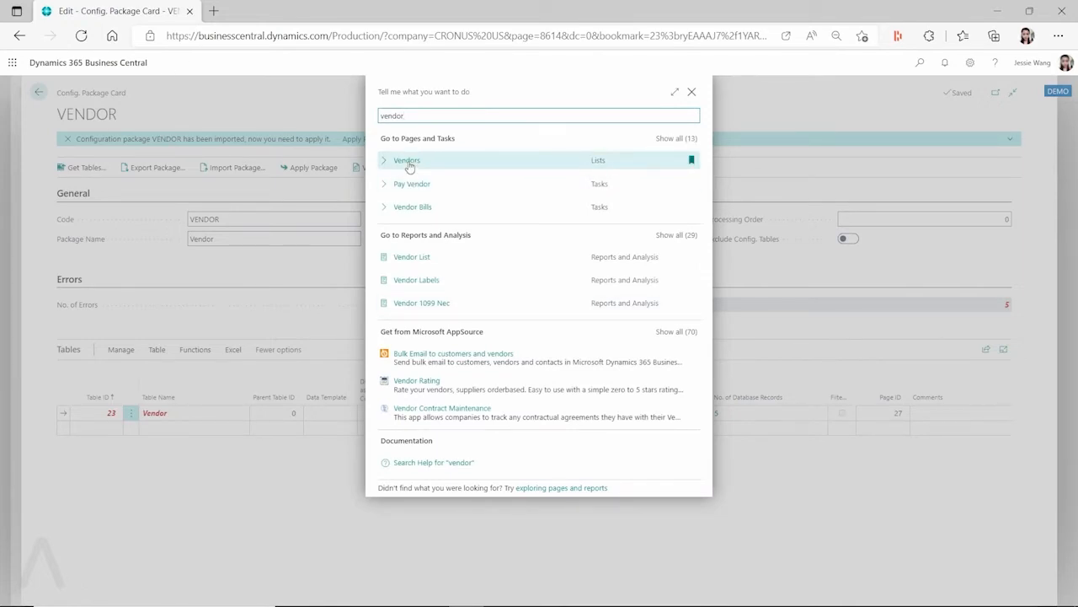
mouse_move(804, 551)
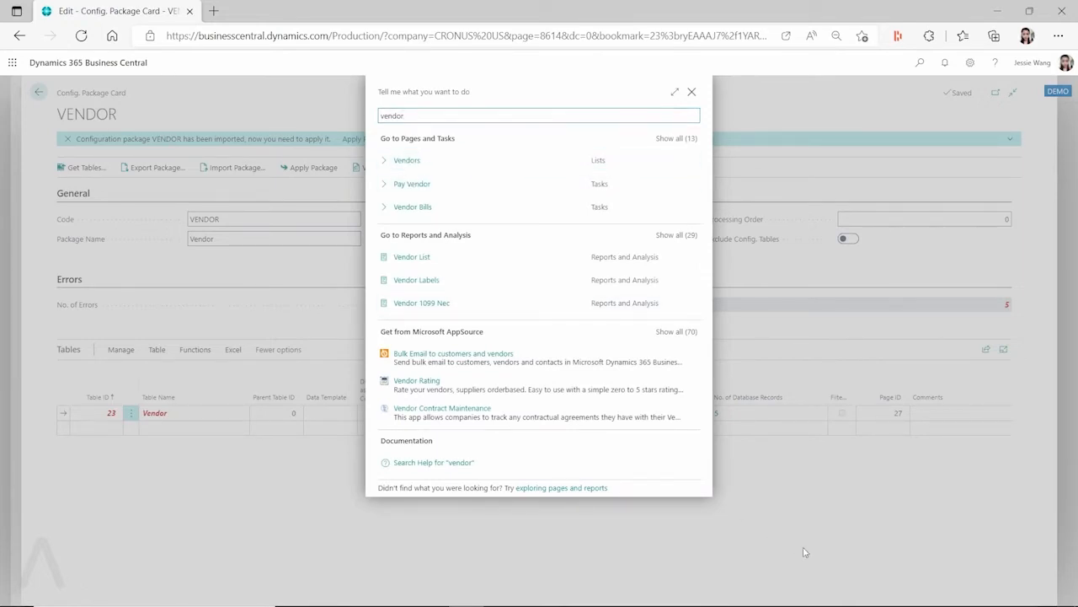
mouse_move(736, 465)
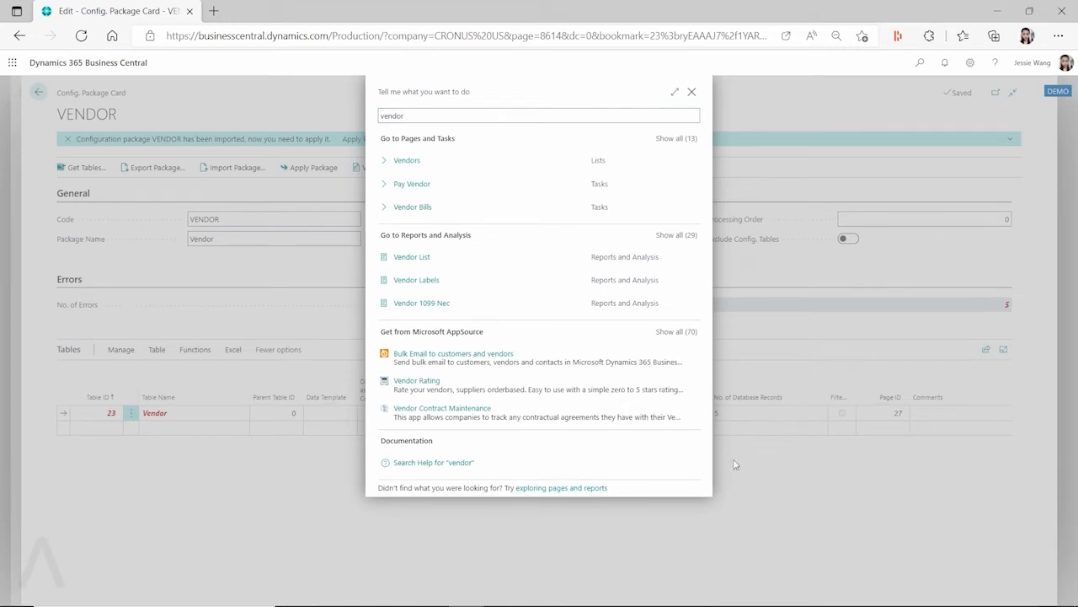
mouse_move(809, 538)
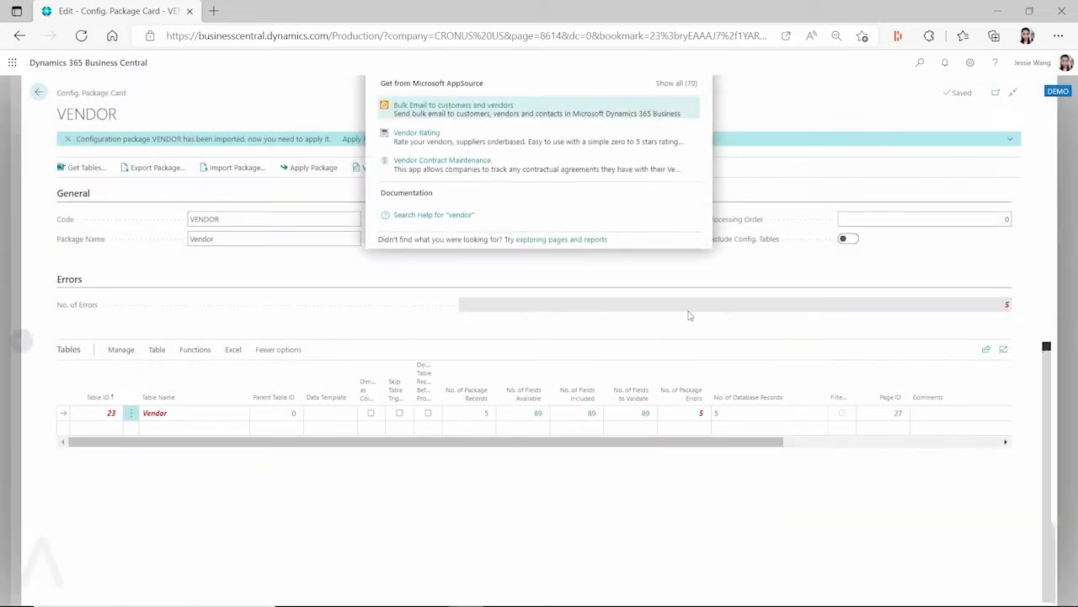
click(691, 438)
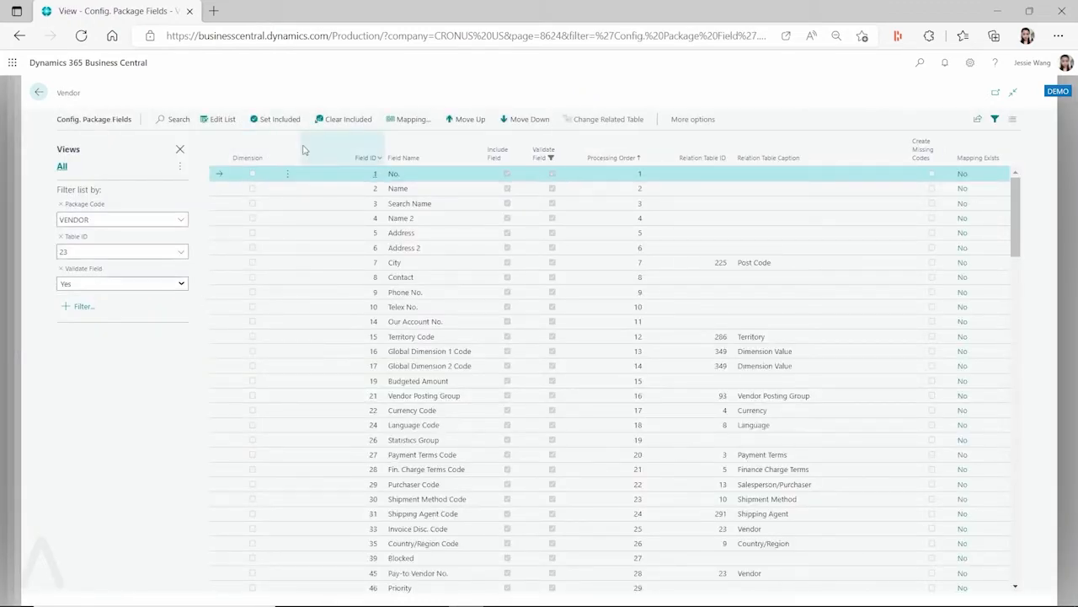
Step: Search fields for 'phone no.', clear Validate Field on Phone No., and go back
click(222, 119)
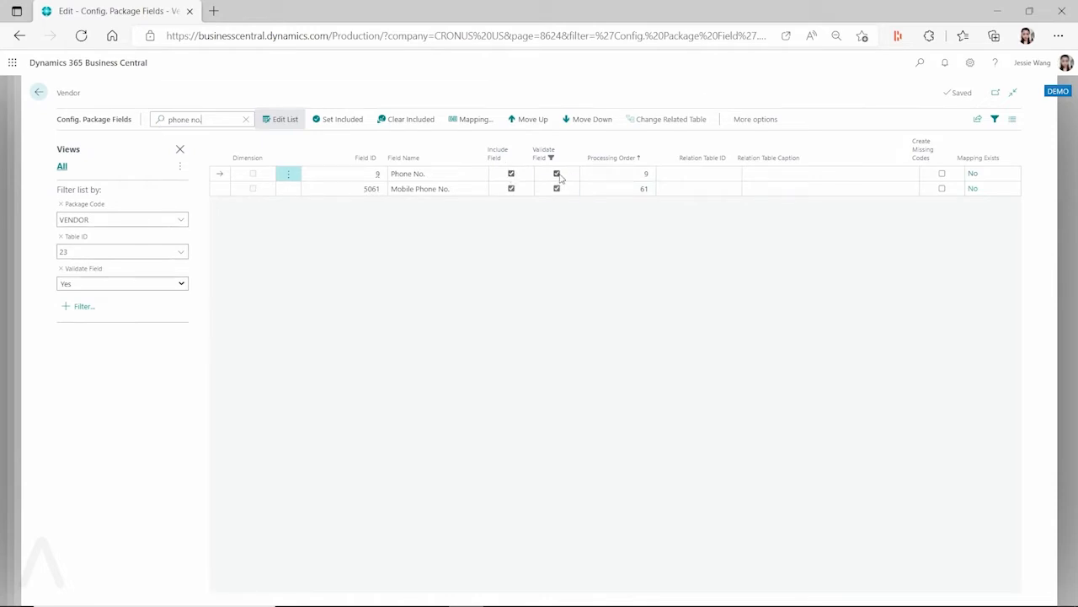
click(556, 173)
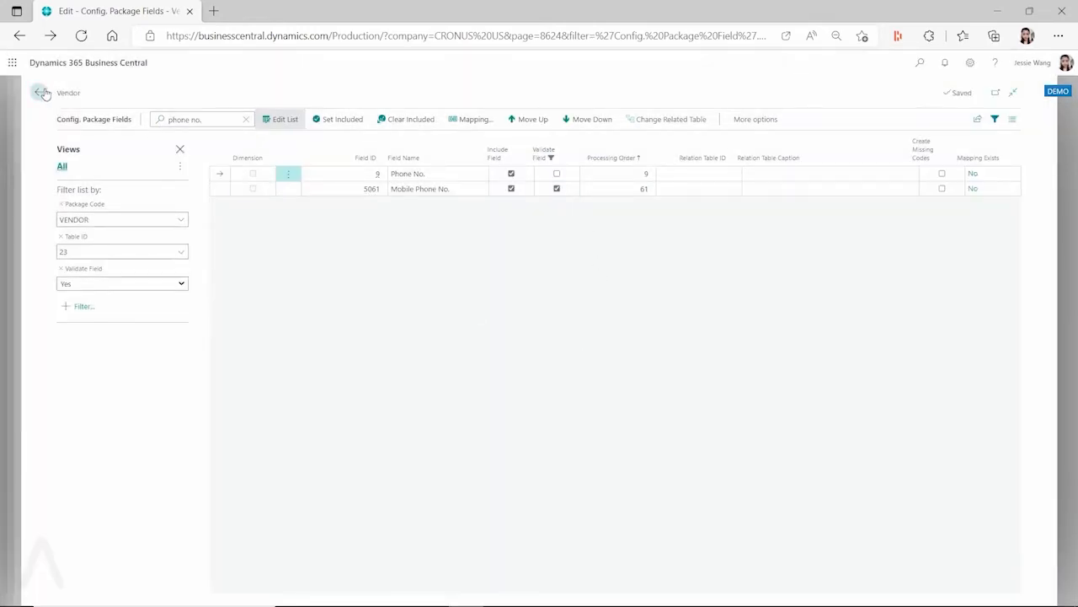
click(39, 93)
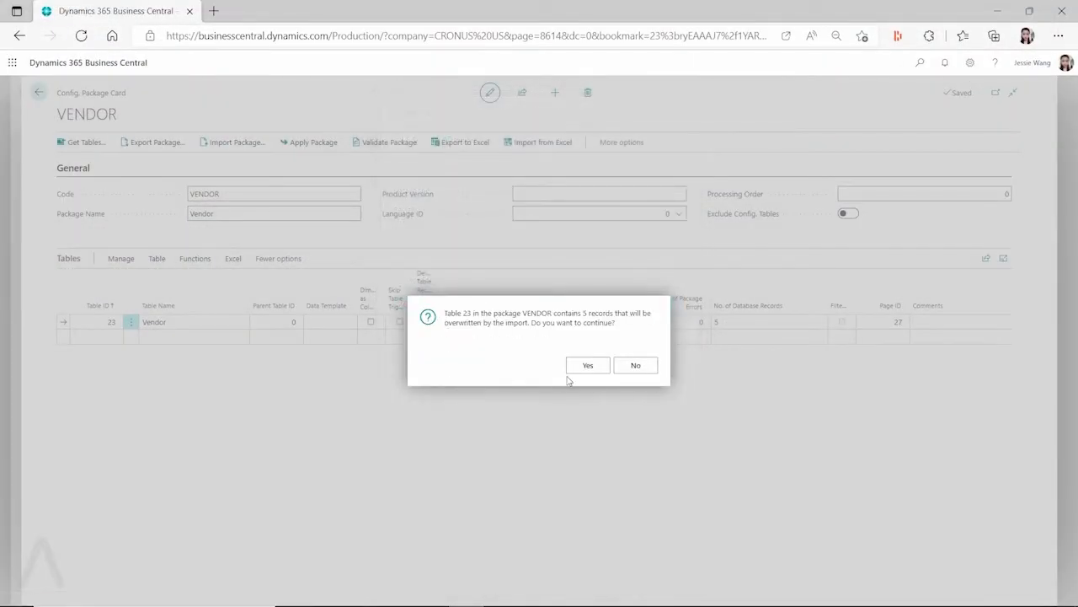
Step: Confirm overwriting the 5 records and apply the re-imported VENDOR package
click(587, 365)
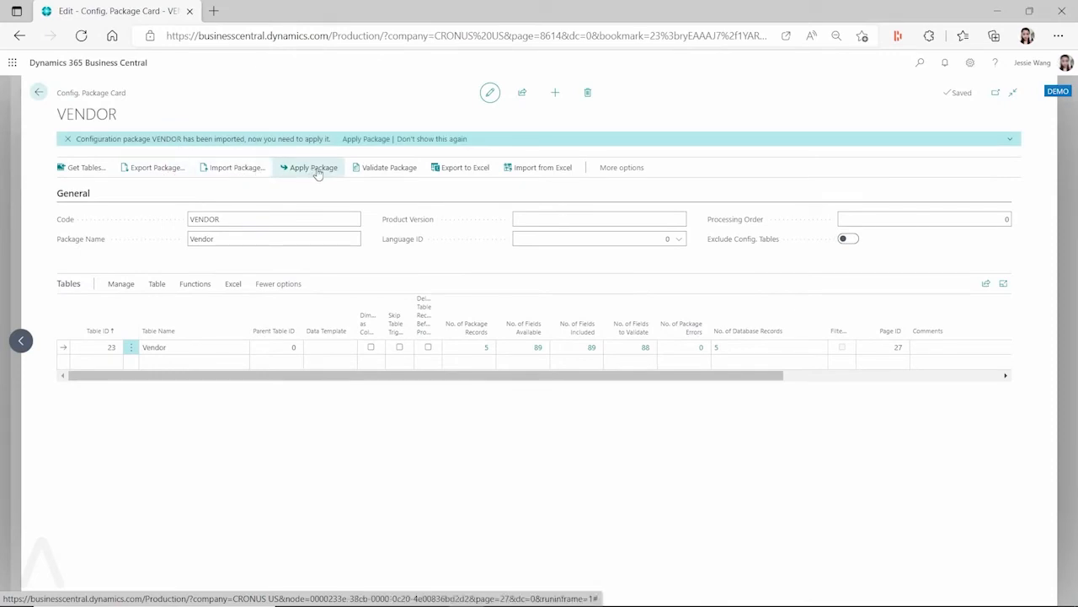
click(313, 167)
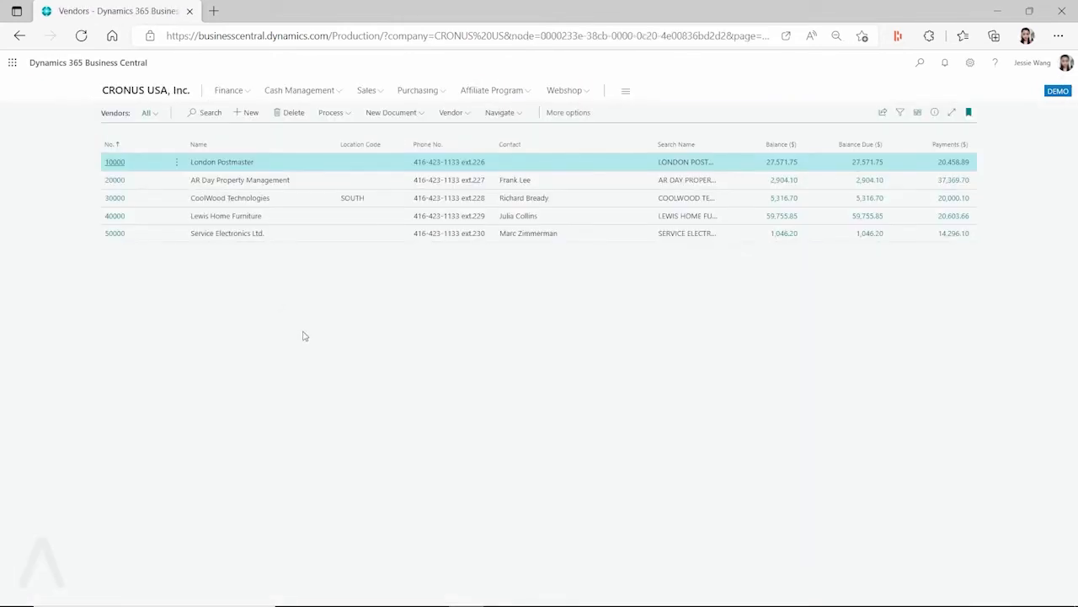
mouse_move(398, 174)
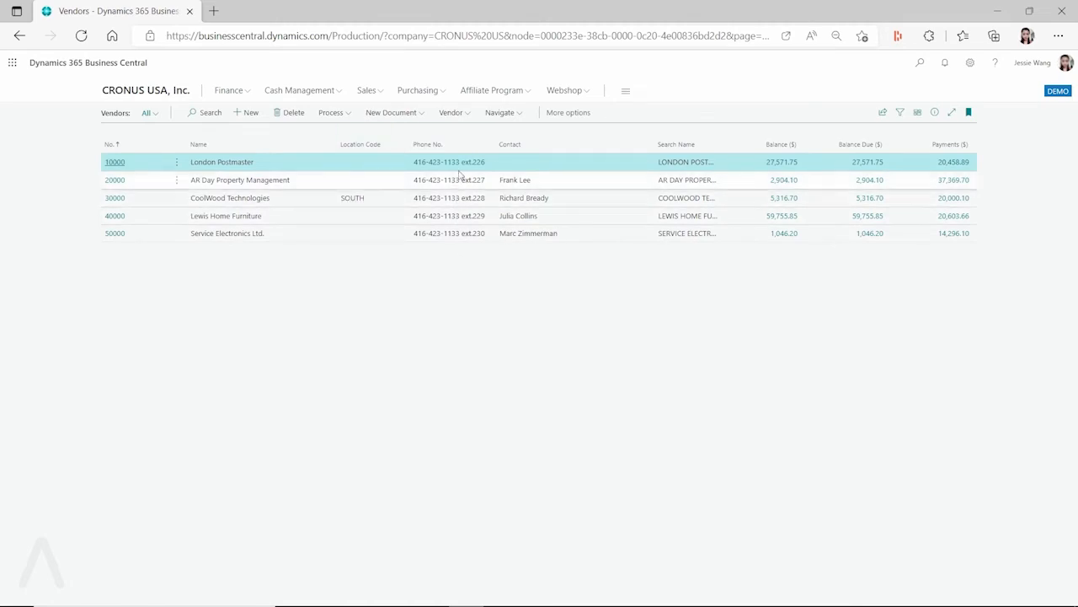
mouse_move(257, 190)
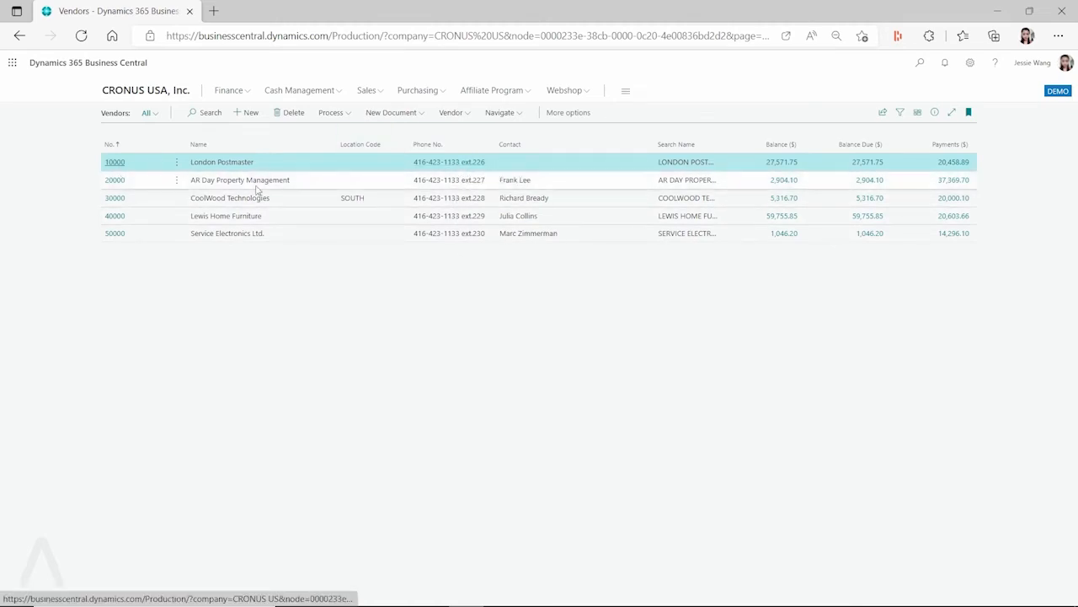
click(114, 162)
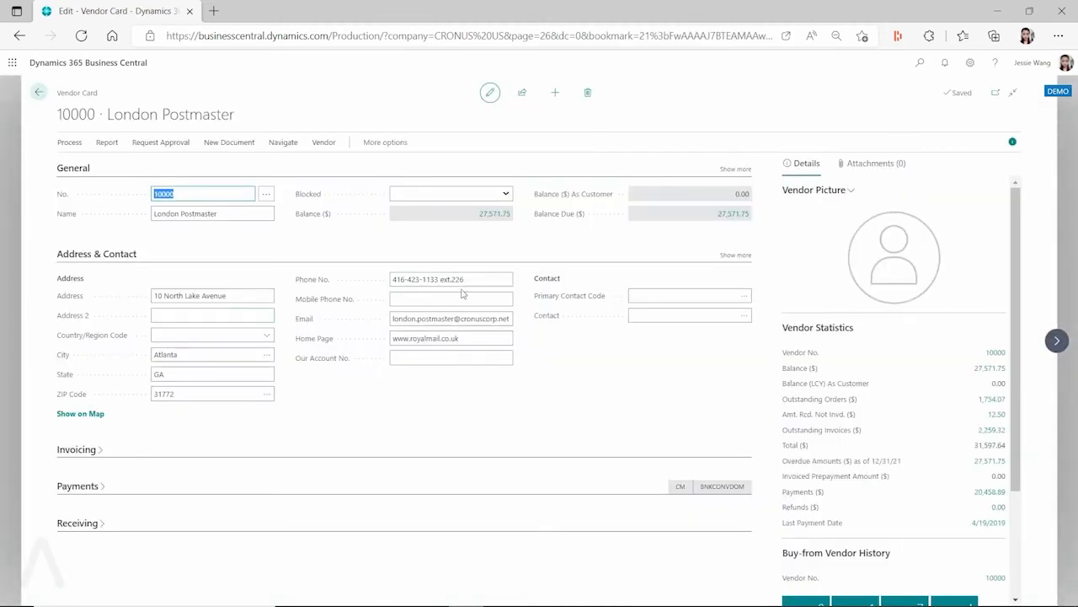
click(451, 279)
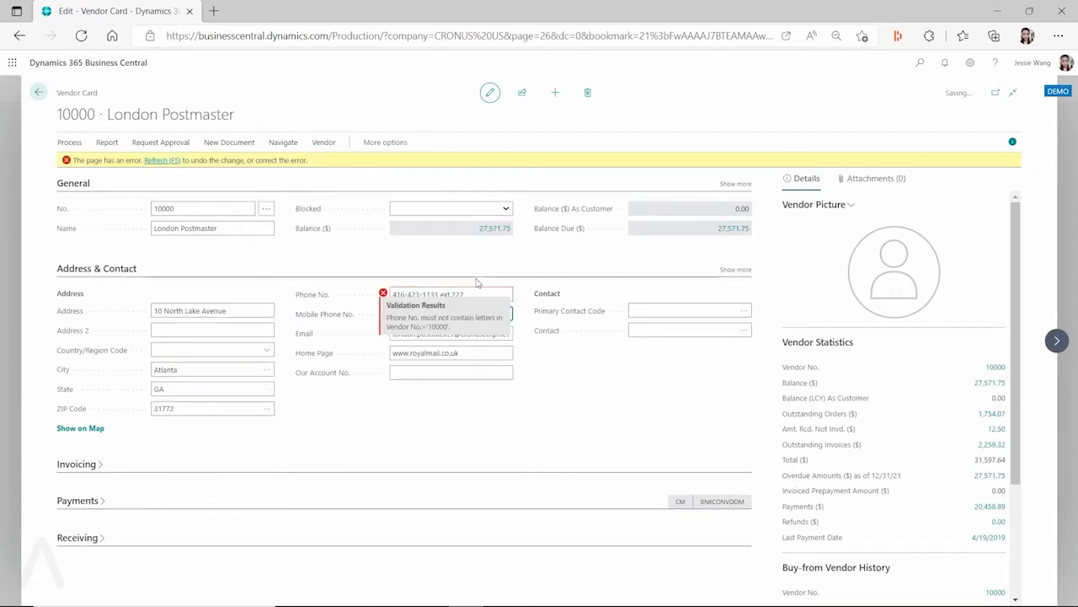
triple_click(451, 293)
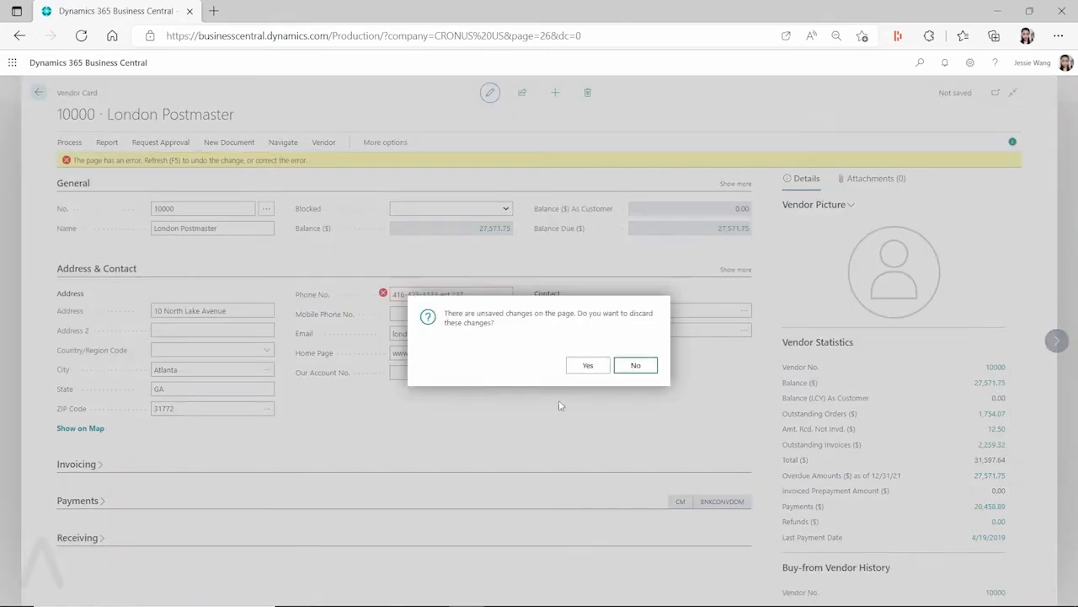
click(587, 365)
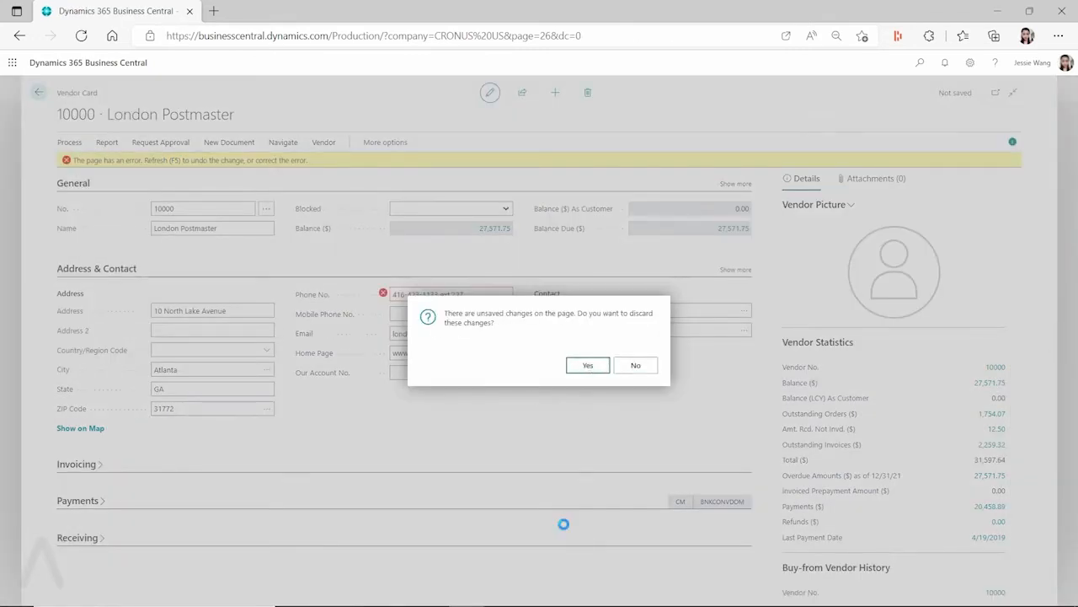
click(587, 365)
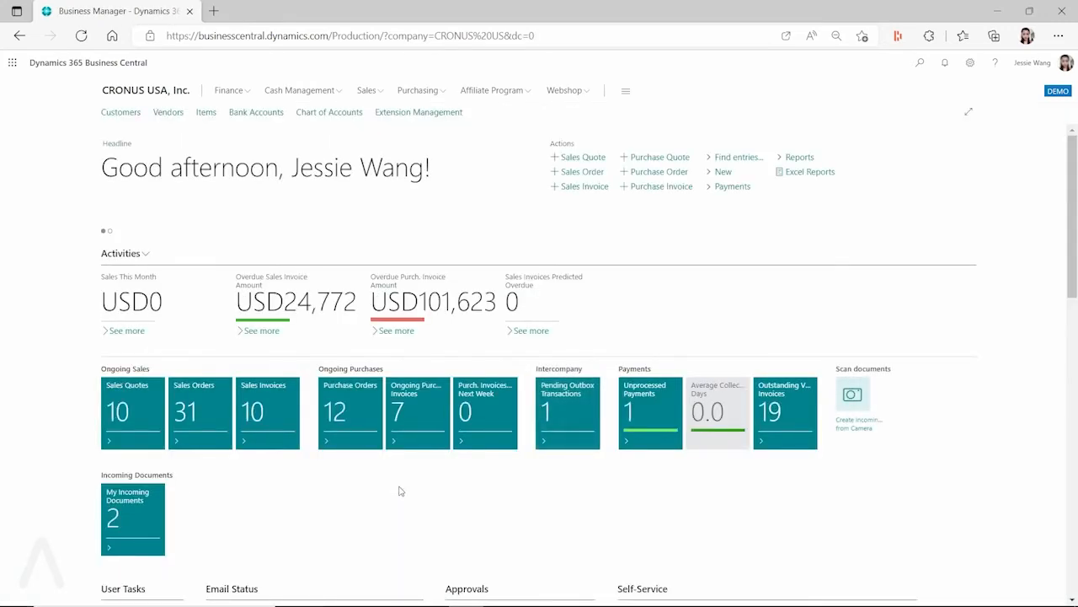
mouse_move(568, 485)
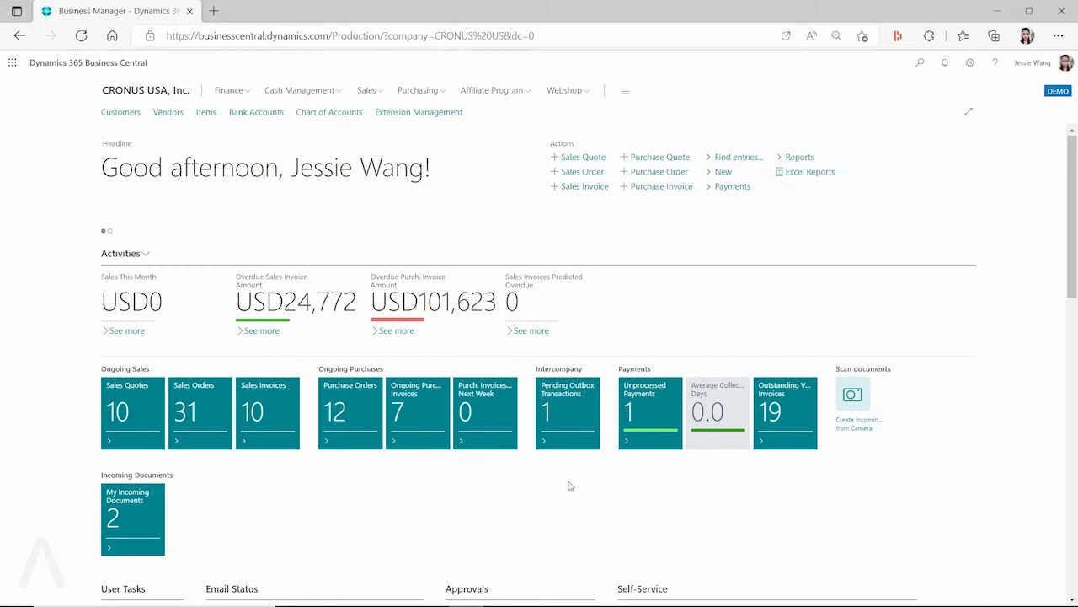
mouse_move(712, 521)
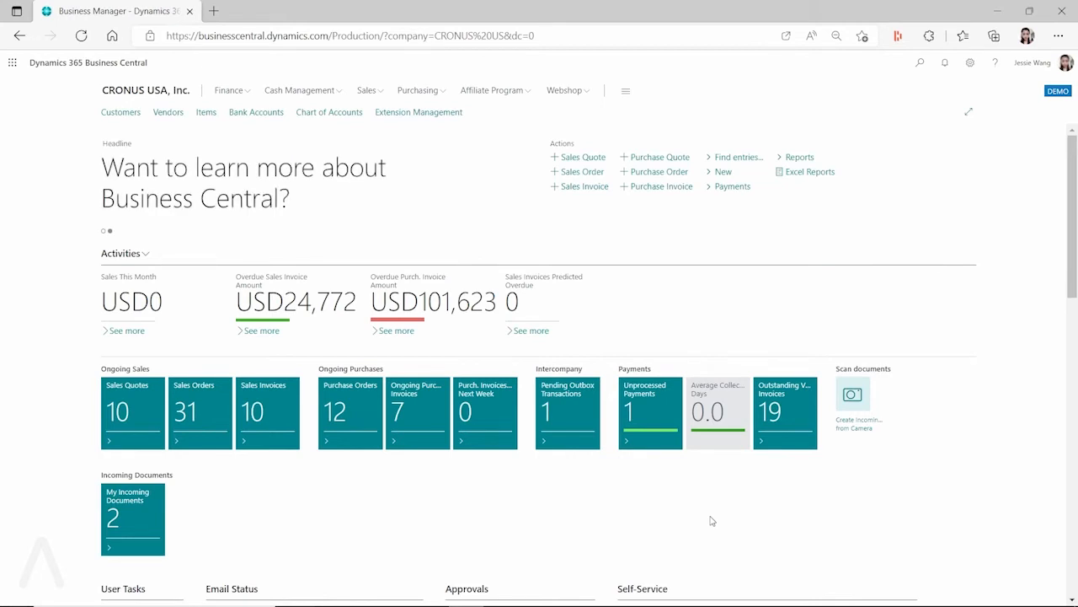
mouse_move(482, 523)
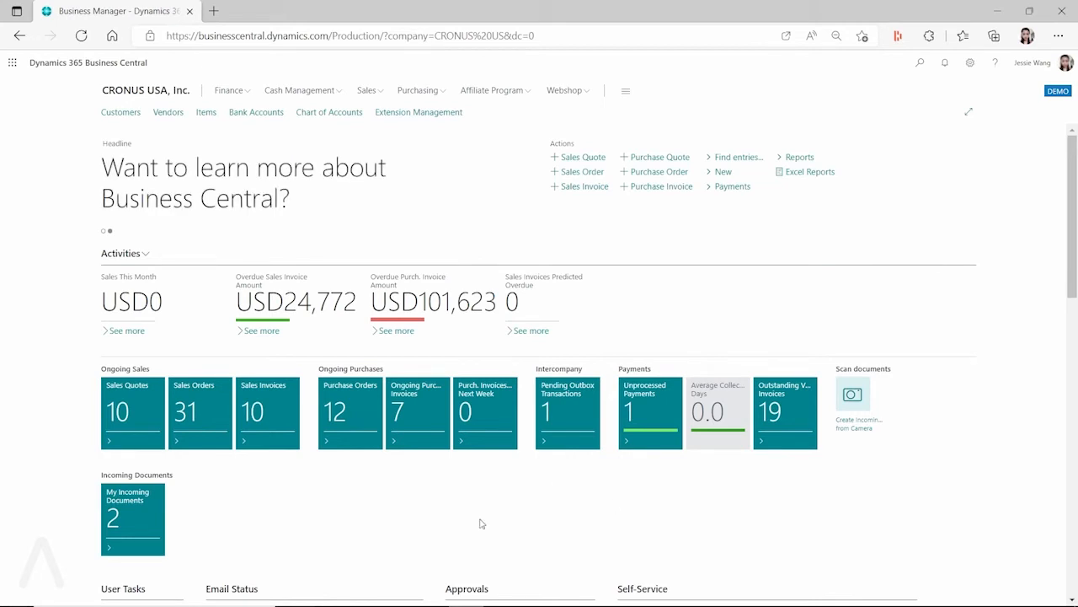
Step: Open the Windows Start menu listing installed apps, including Business Central
click(14, 592)
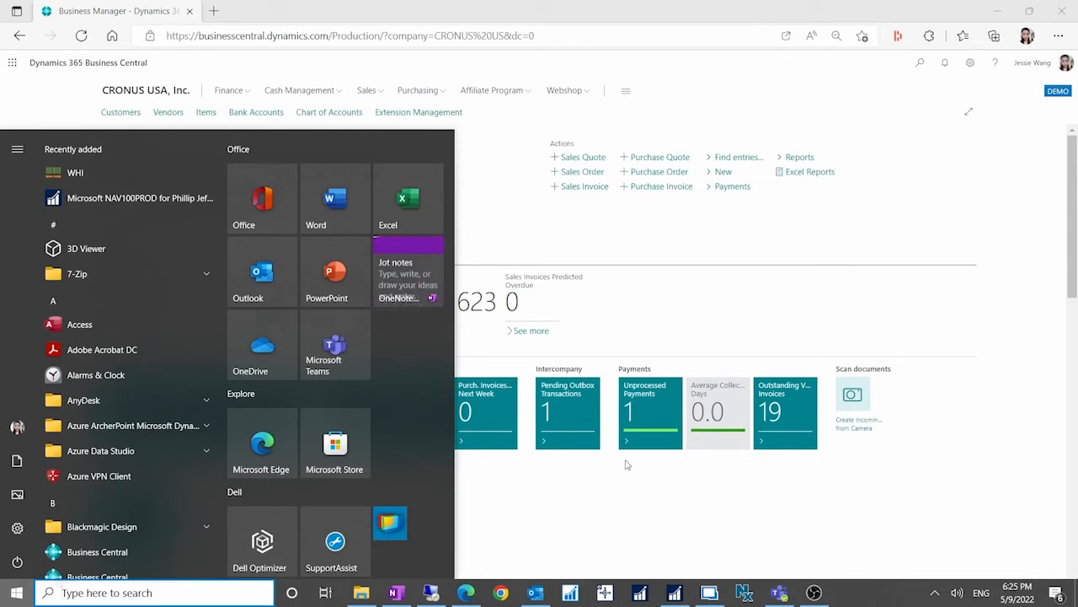
mouse_move(576, 516)
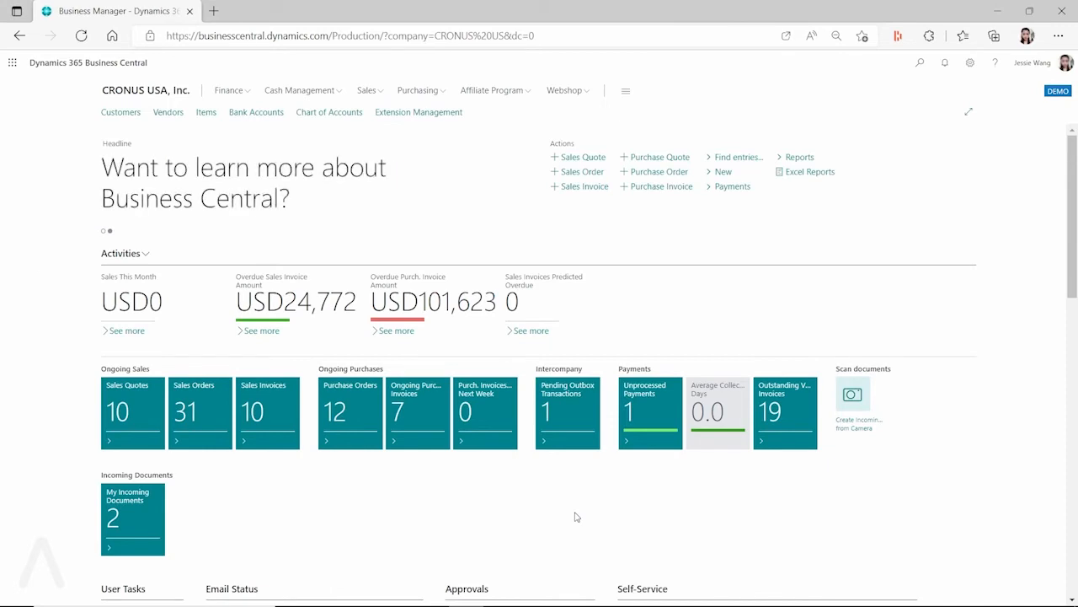
mouse_move(566, 511)
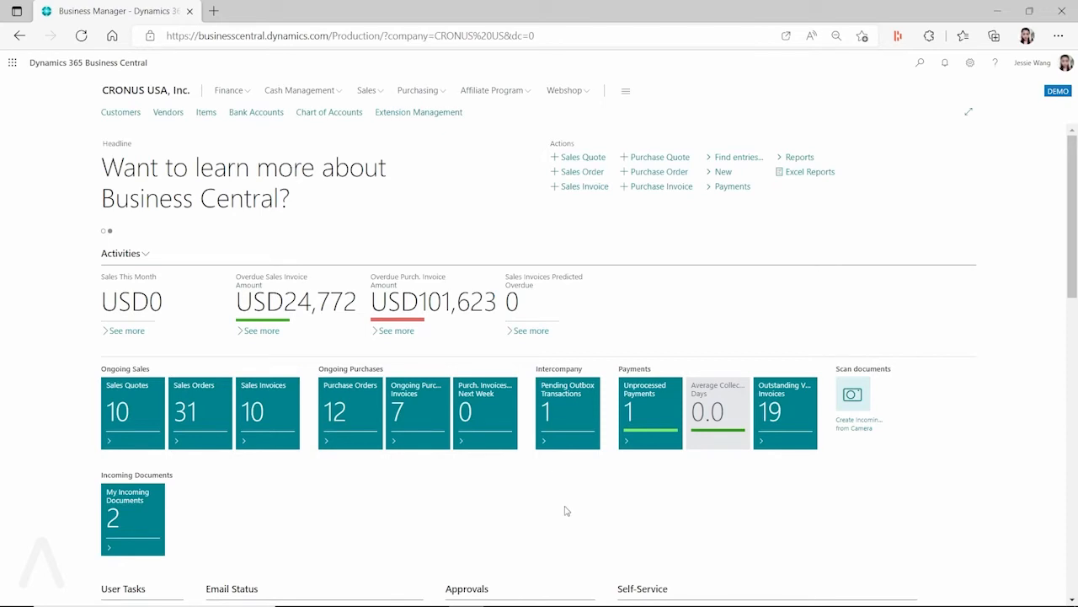
Step: Launch the BC CSM Sandbox favourite and sign in with the work account
click(963, 36)
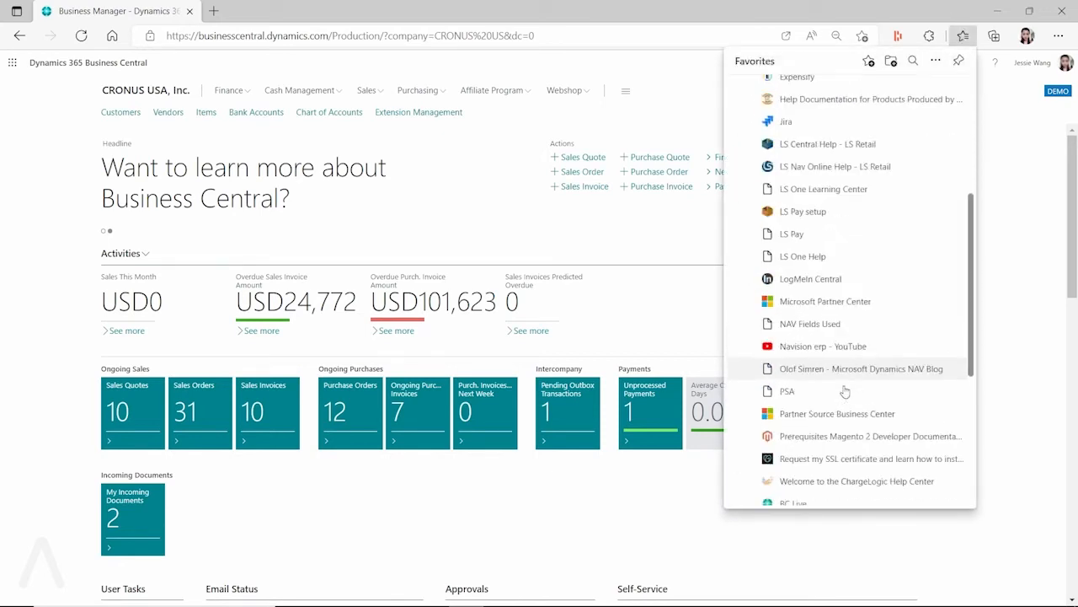
scroll(down, 3)
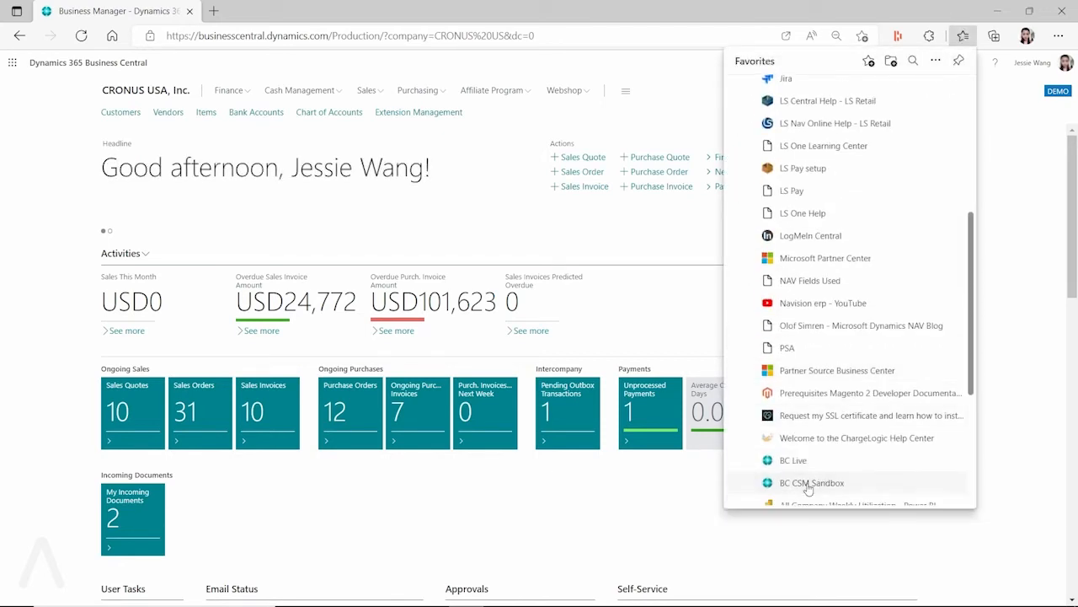
click(811, 482)
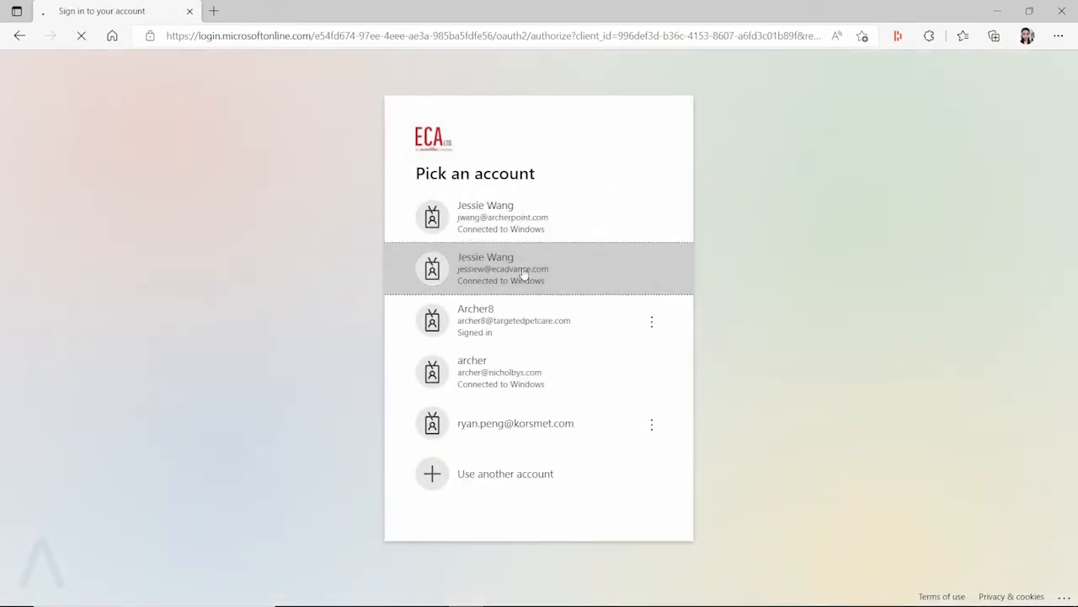
click(522, 267)
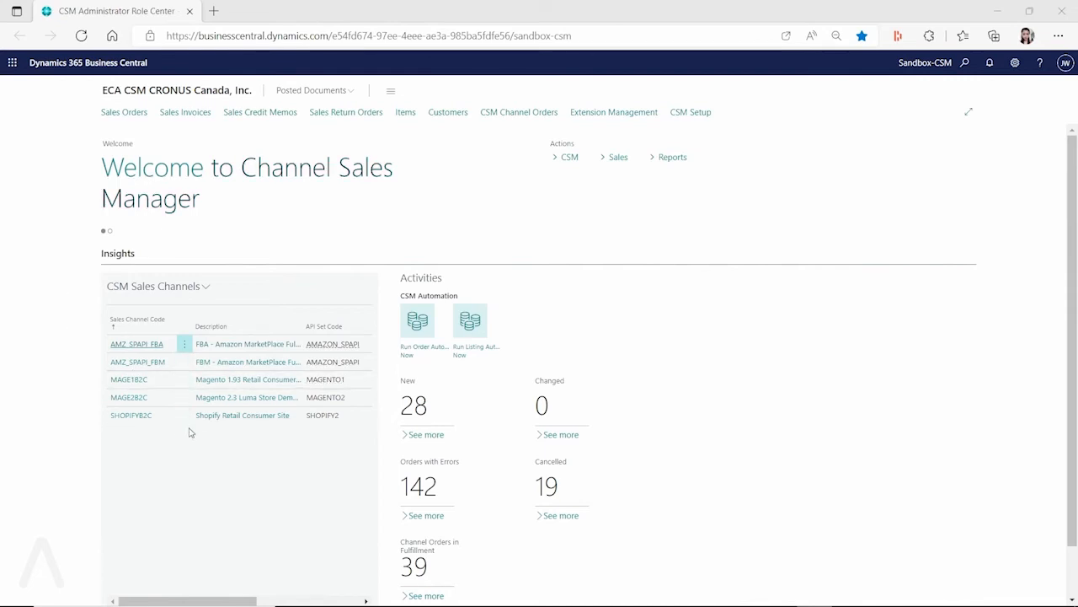
mouse_move(208, 493)
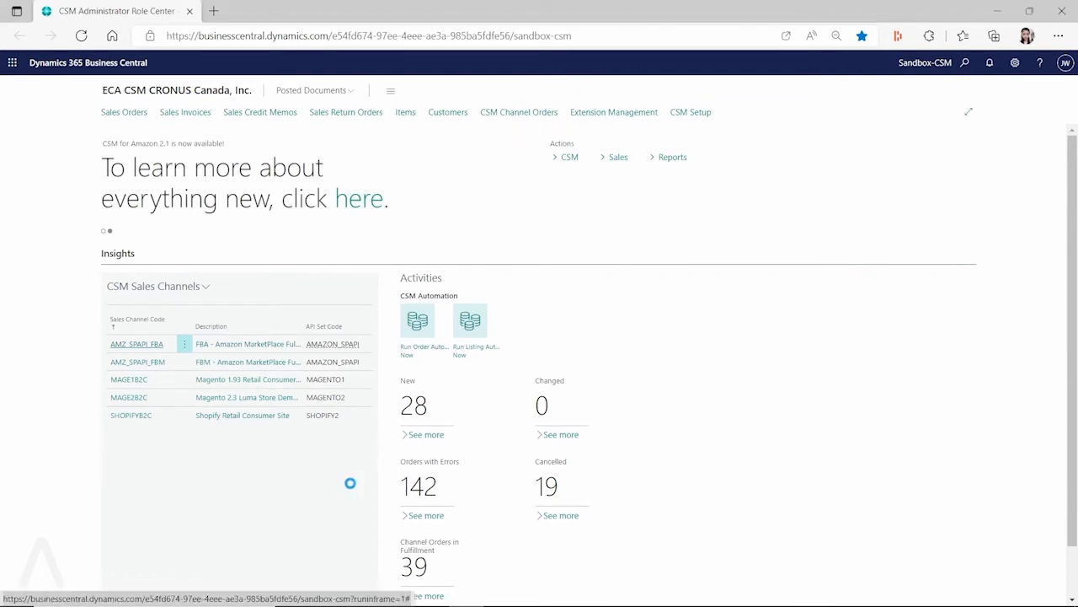
click(518, 112)
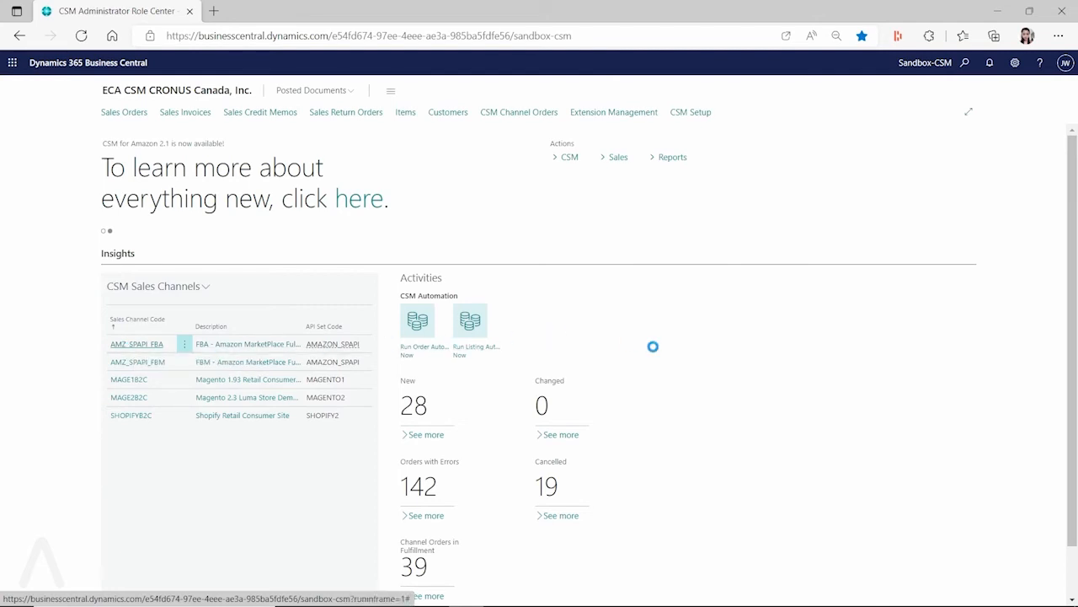
Step: Open the AMZ_SPAPI_FBA channel card and show its Customer Template choices
click(136, 343)
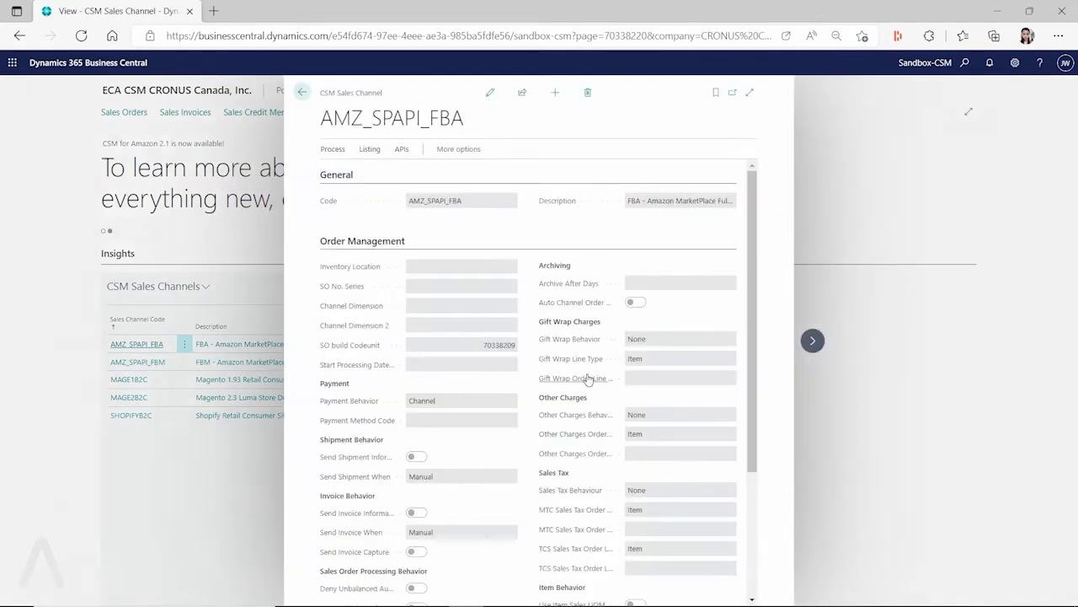
scroll(down, 3)
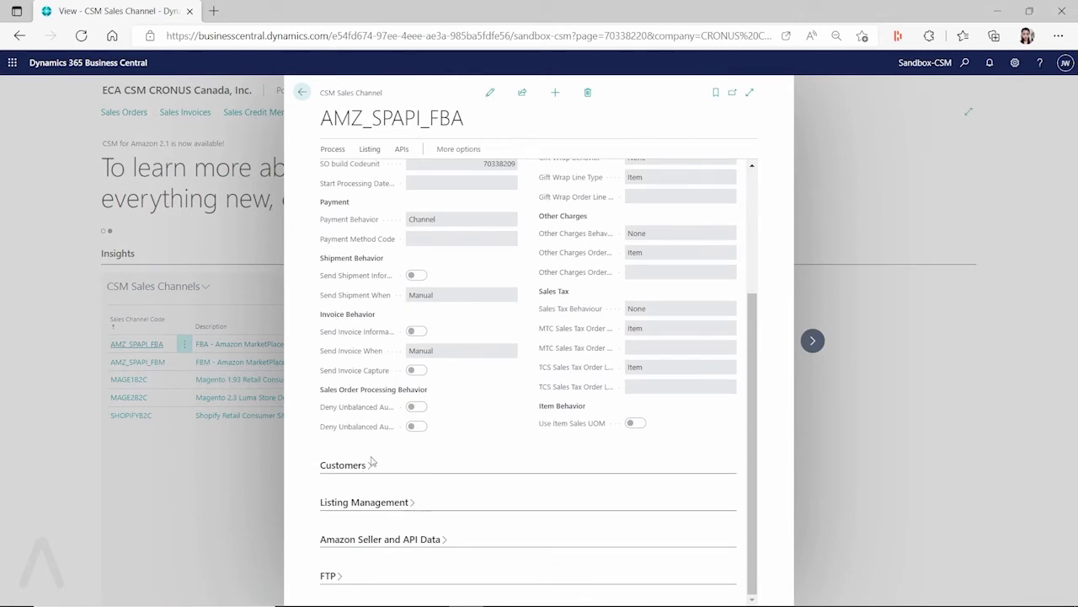
scroll(down, 3)
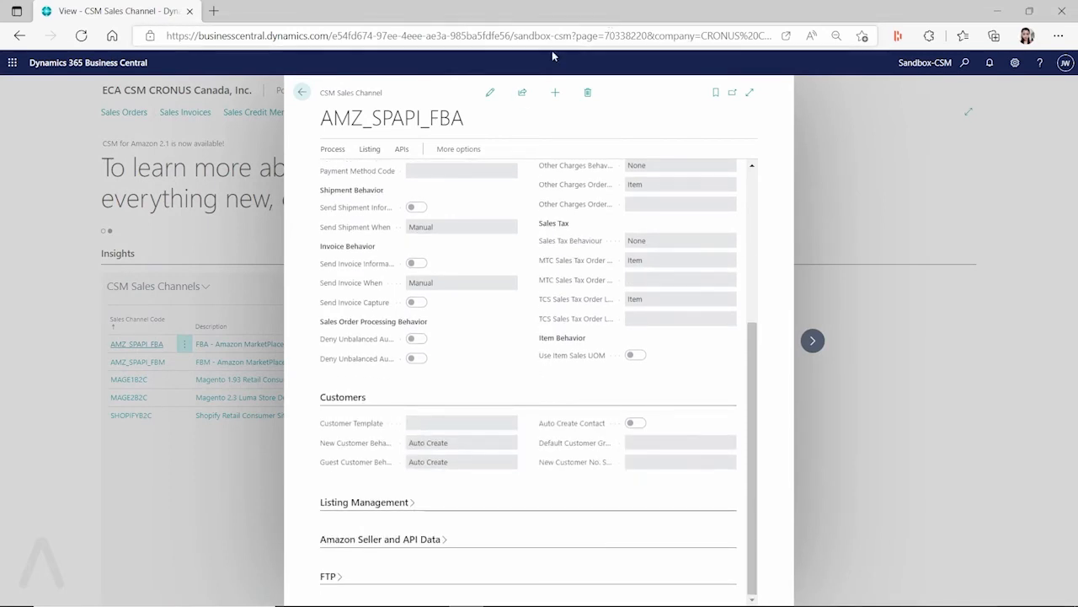
click(489, 92)
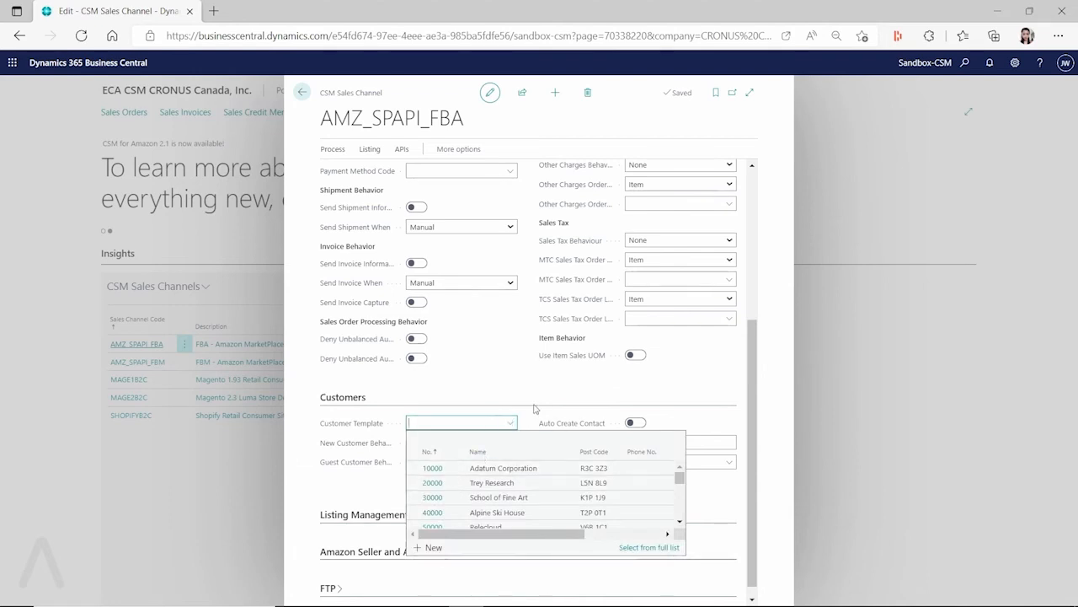
Step: Set customer template 10000, guest behaviour Sales Channel, and leave Auto Create Contact off
click(509, 442)
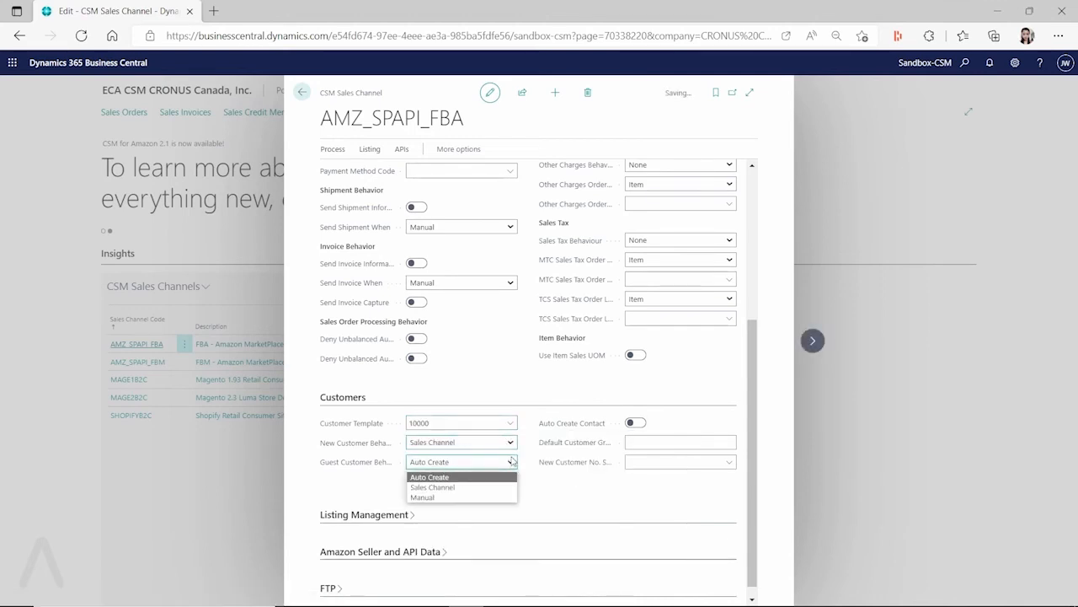
click(432, 487)
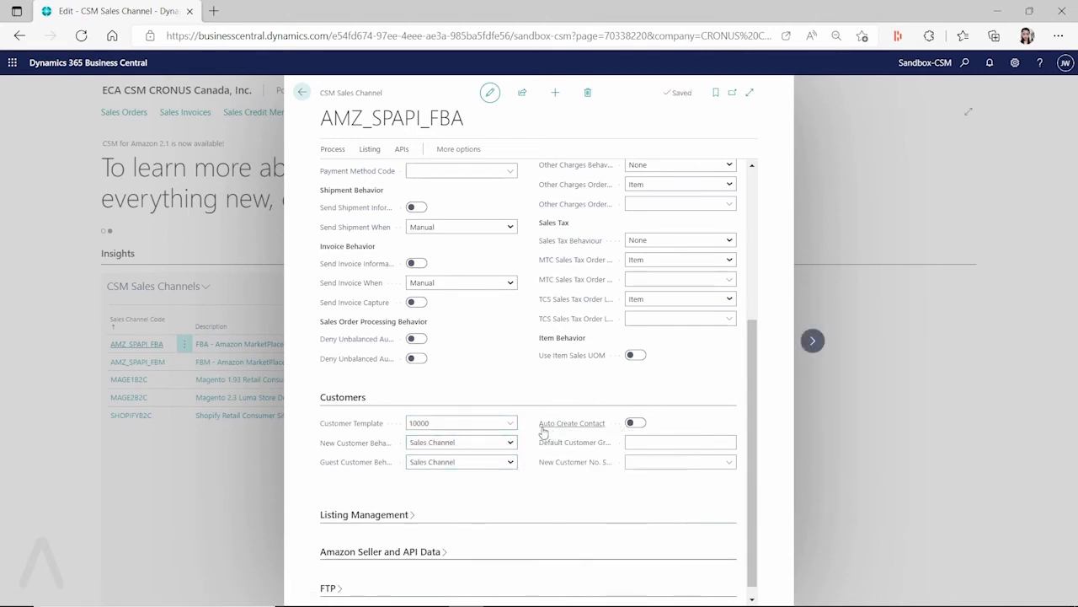
click(635, 422)
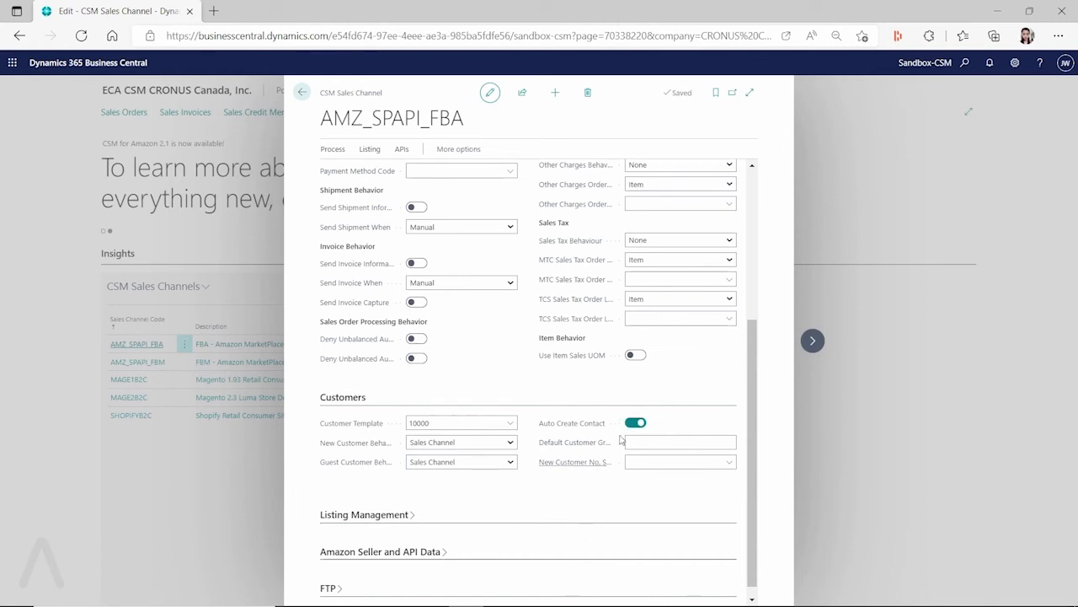
click(635, 422)
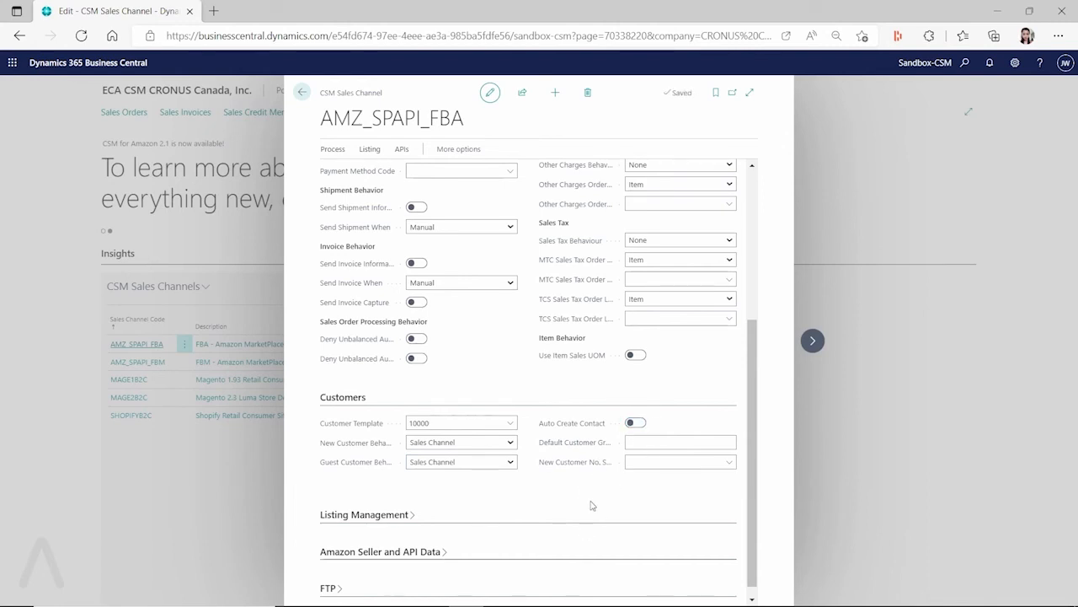
mouse_move(604, 494)
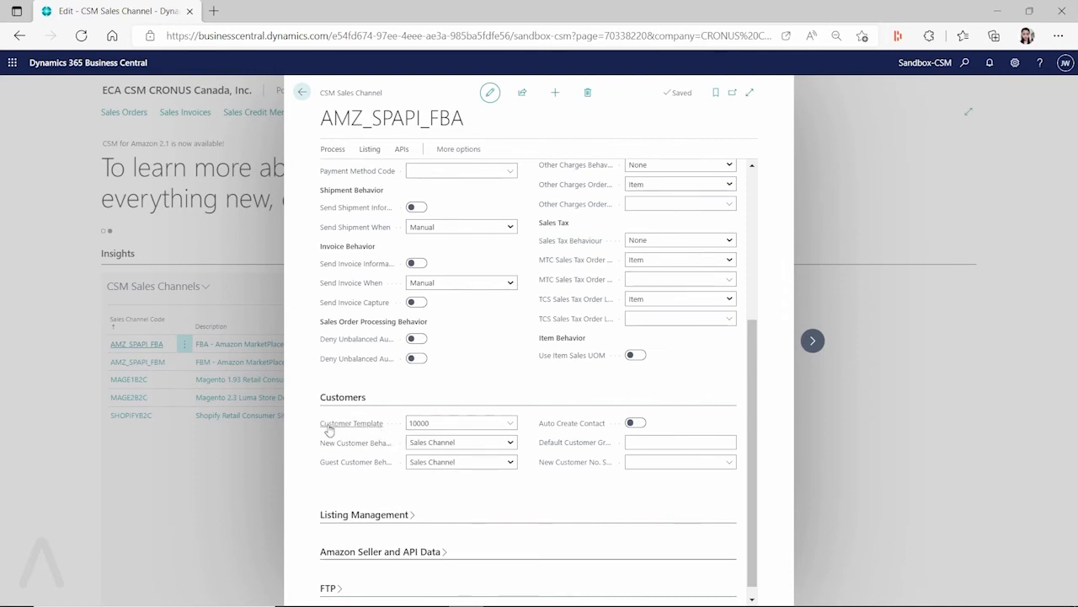
click(461, 422)
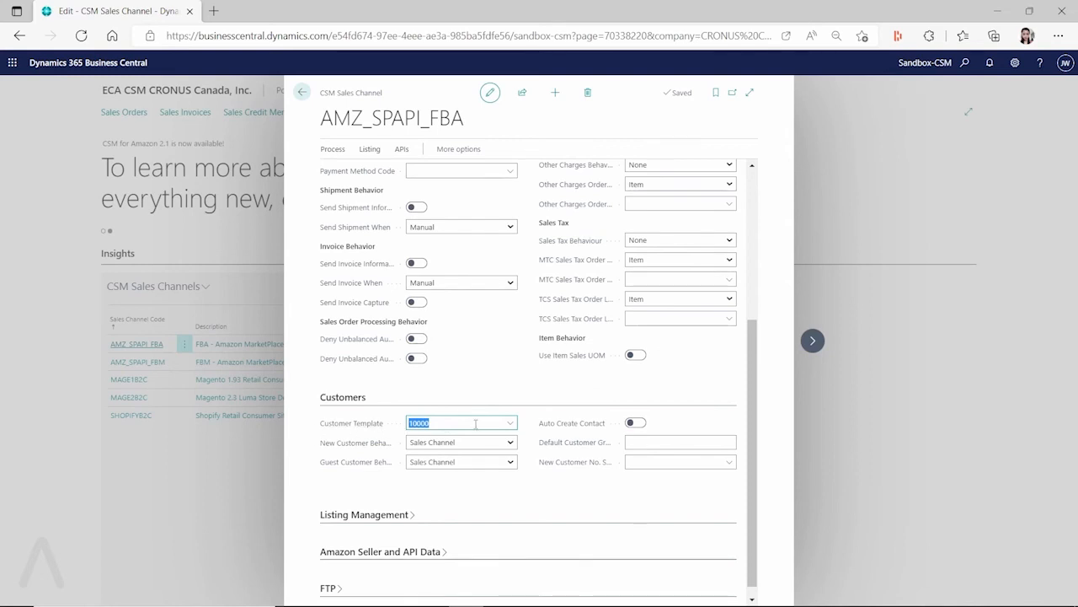
mouse_move(478, 456)
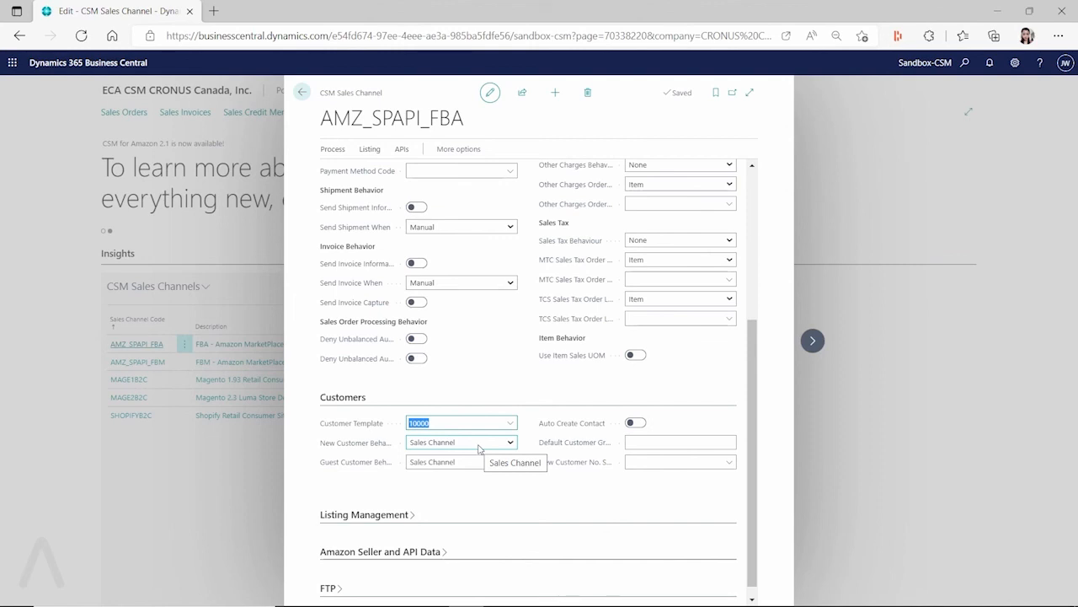
mouse_move(498, 448)
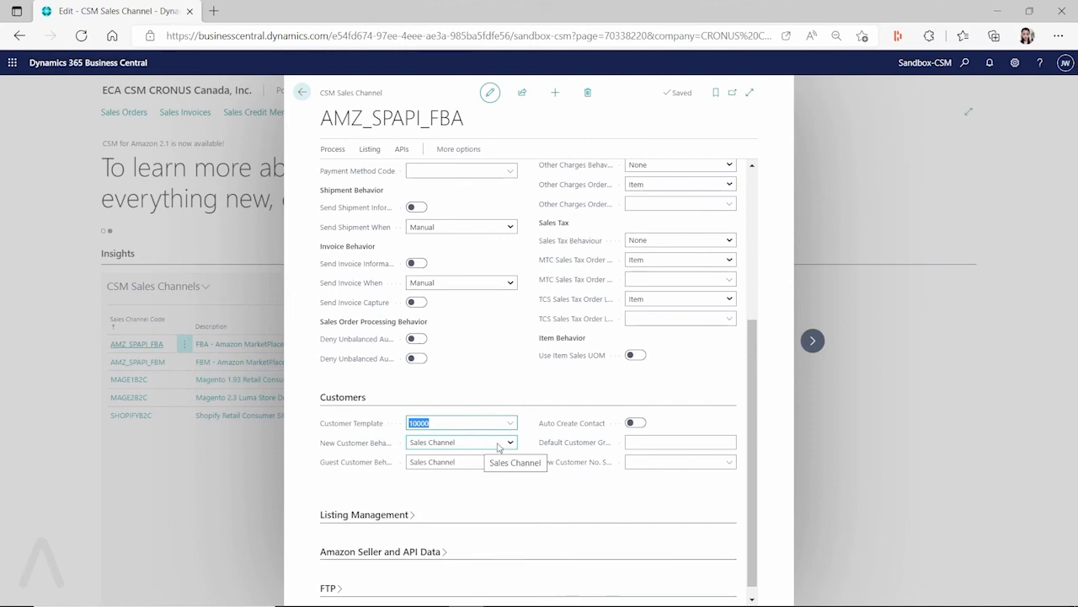
mouse_move(493, 448)
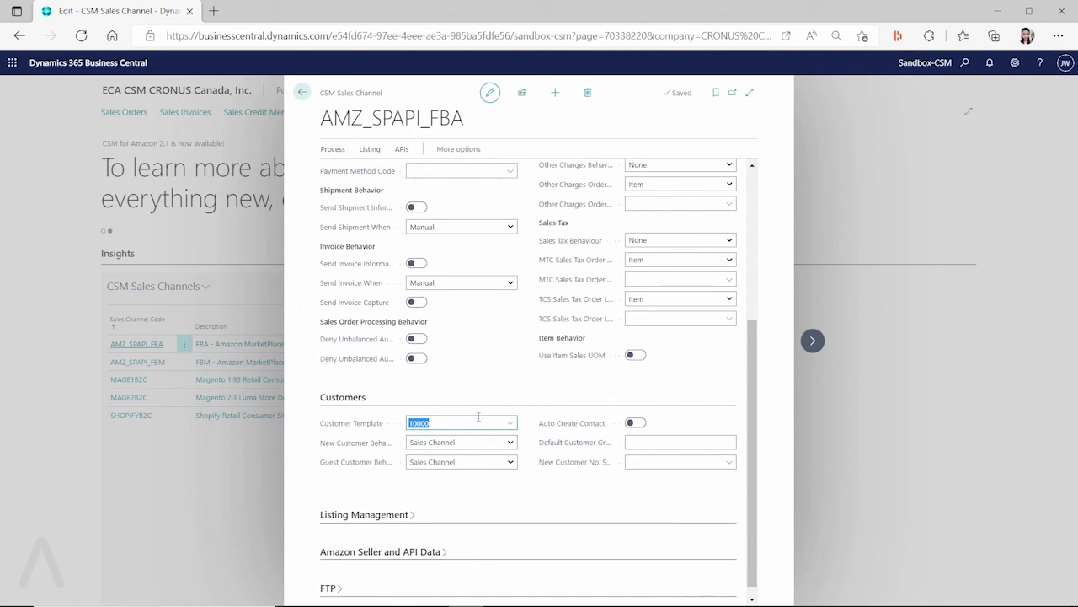
mouse_move(586, 415)
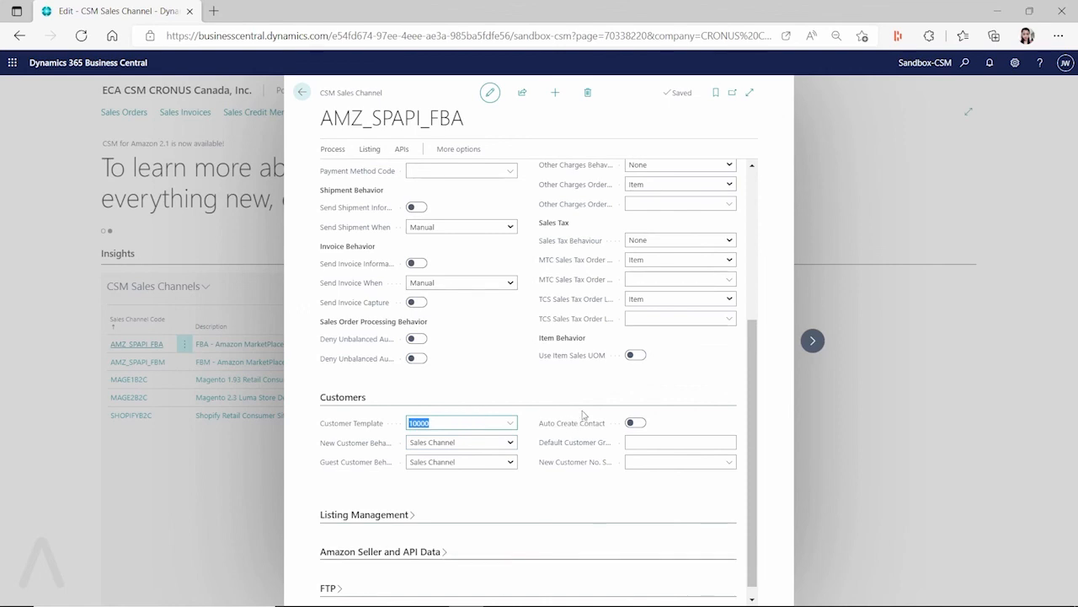